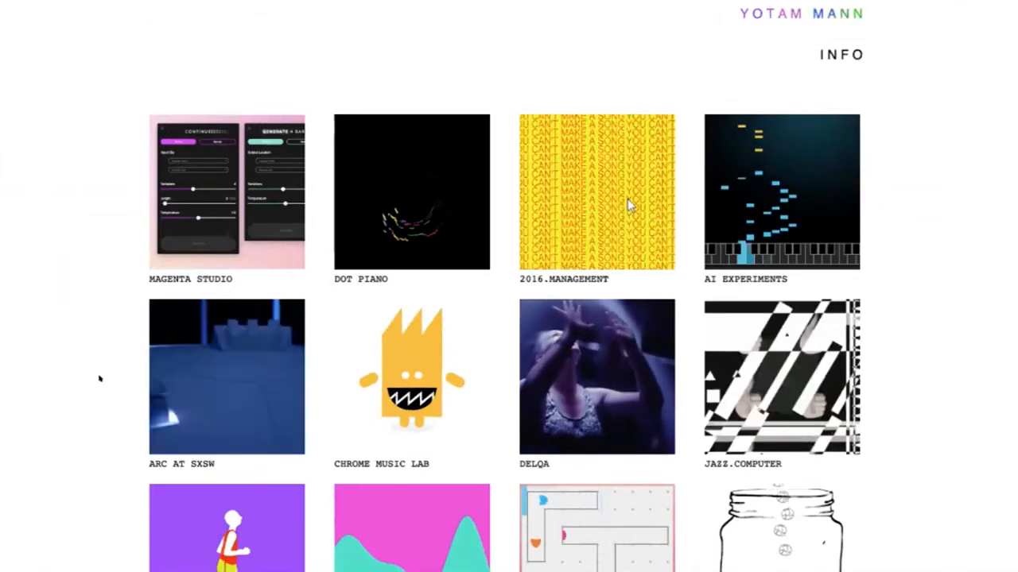
- Scroll the portfolio grid and open the Tone.js project page
{"action": "scroll", "scroll_direction": "down", "scroll_amount": 3}
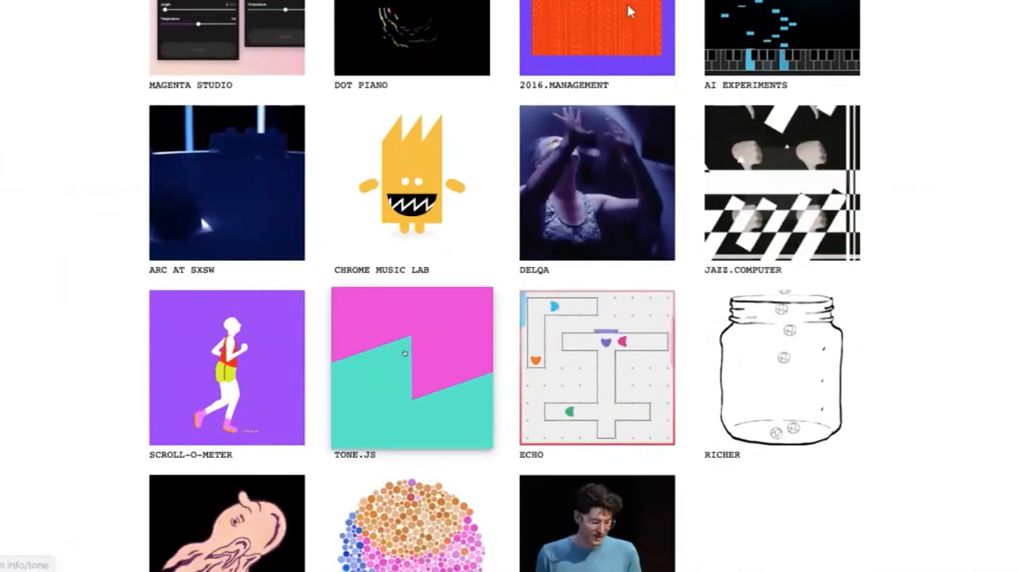
{"action": "left_click", "coordinate": [411, 368]}
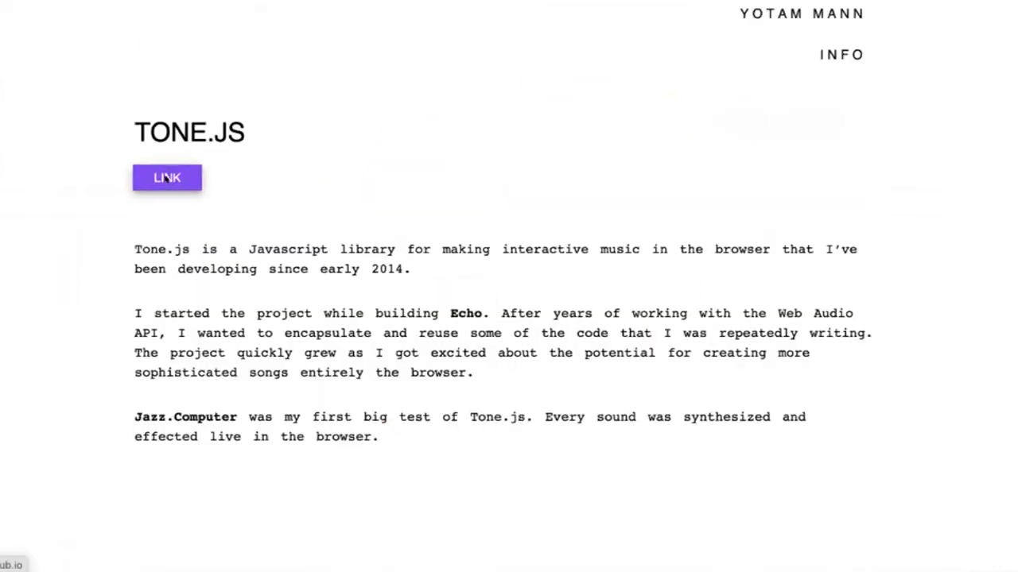
- Follow the Tone.js LINK to its documentation and scroll to the Hello Tone example
{"action": "left_click", "coordinate": [167, 177]}
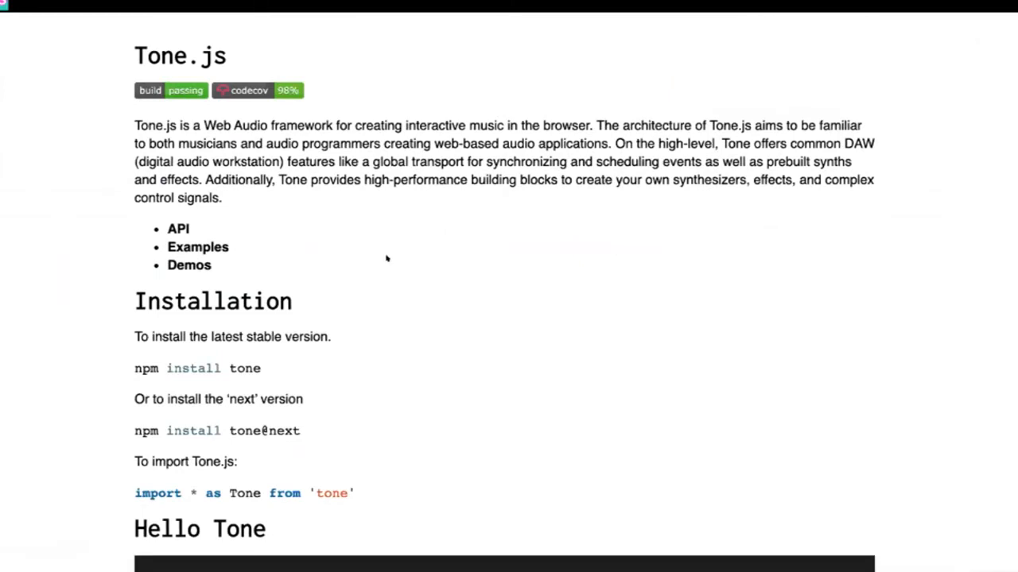
{"action": "scroll", "scroll_direction": "down", "scroll_amount": 3}
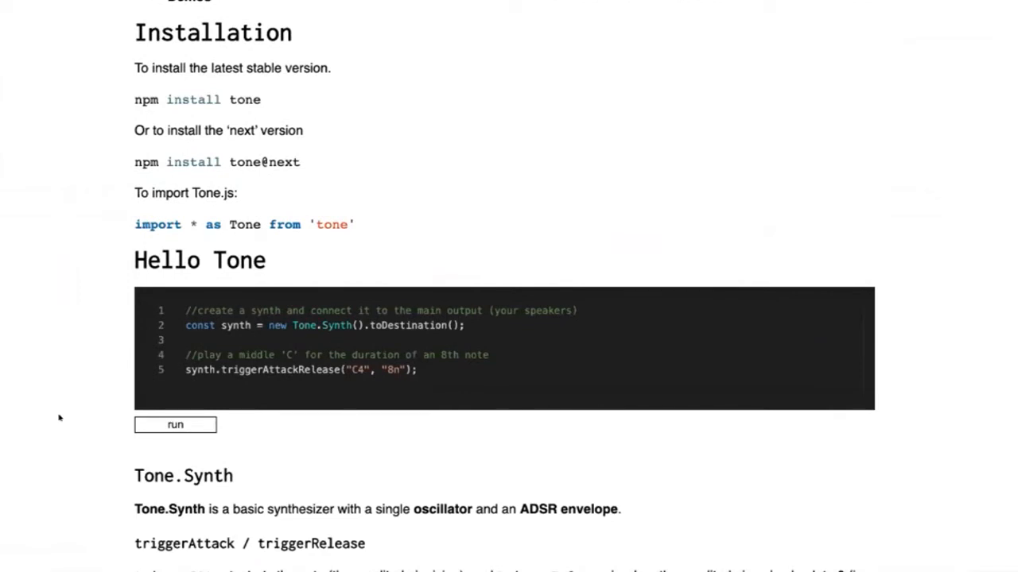
{"action": "mouse_move", "coordinate": [128, 379]}
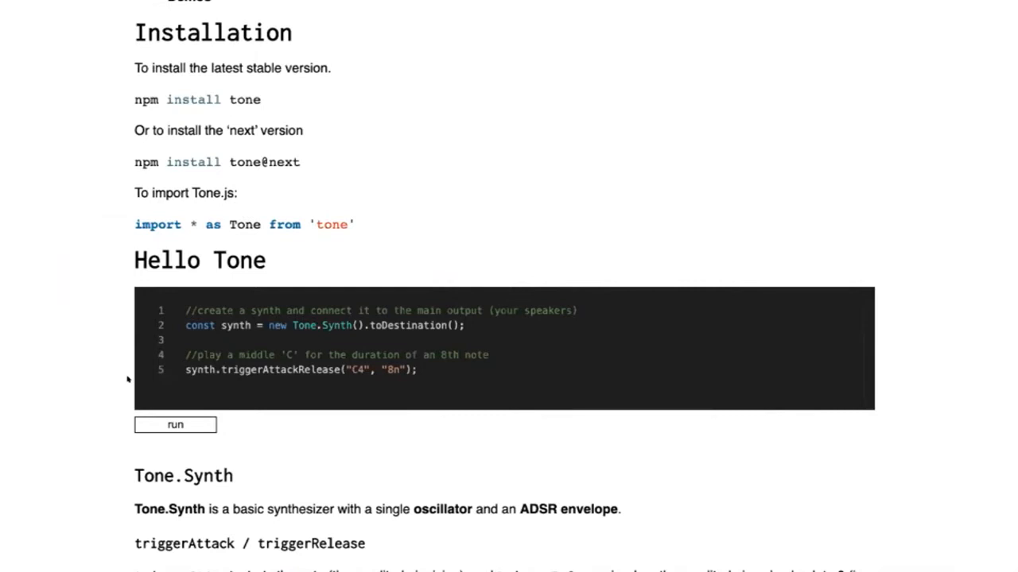
{"action": "mouse_move", "coordinate": [97, 377]}
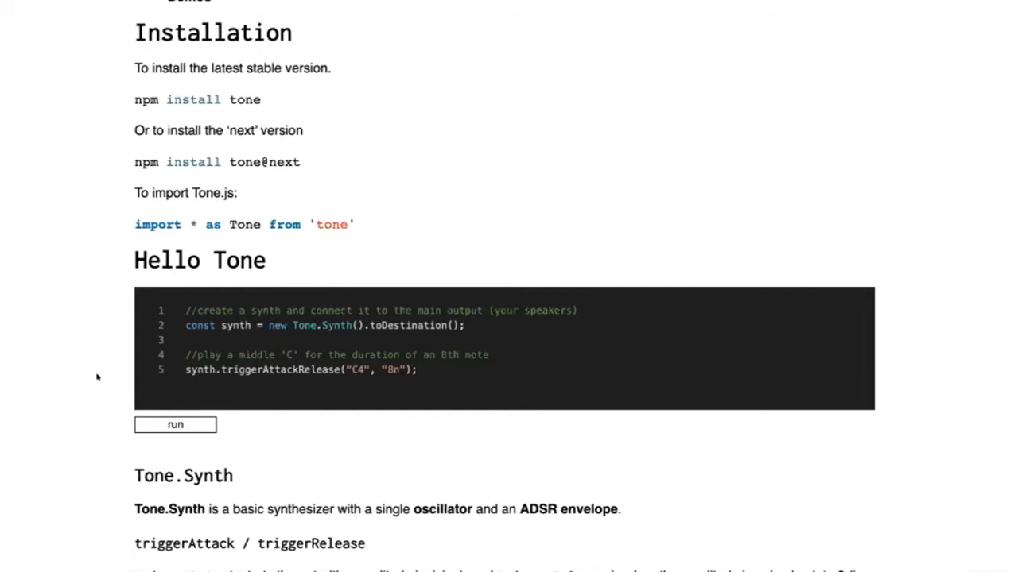
{"action": "scroll", "scroll_direction": "down", "scroll_amount": 3}
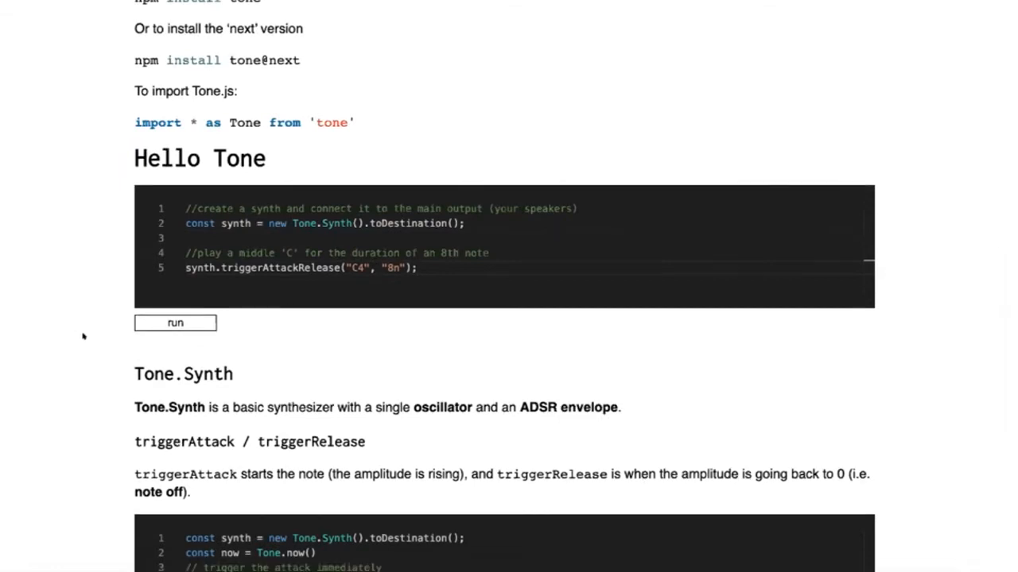
- Run the three-note triggerAttackRelease example in the Tone.js docs
{"action": "scroll", "scroll_direction": "down", "scroll_amount": 3}
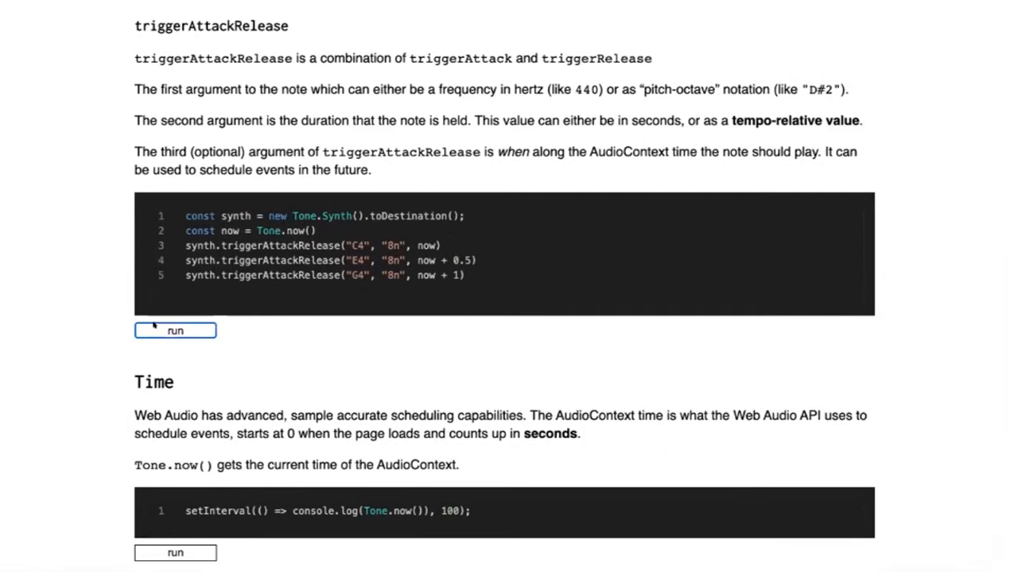
{"action": "left_click", "coordinate": [174, 330]}
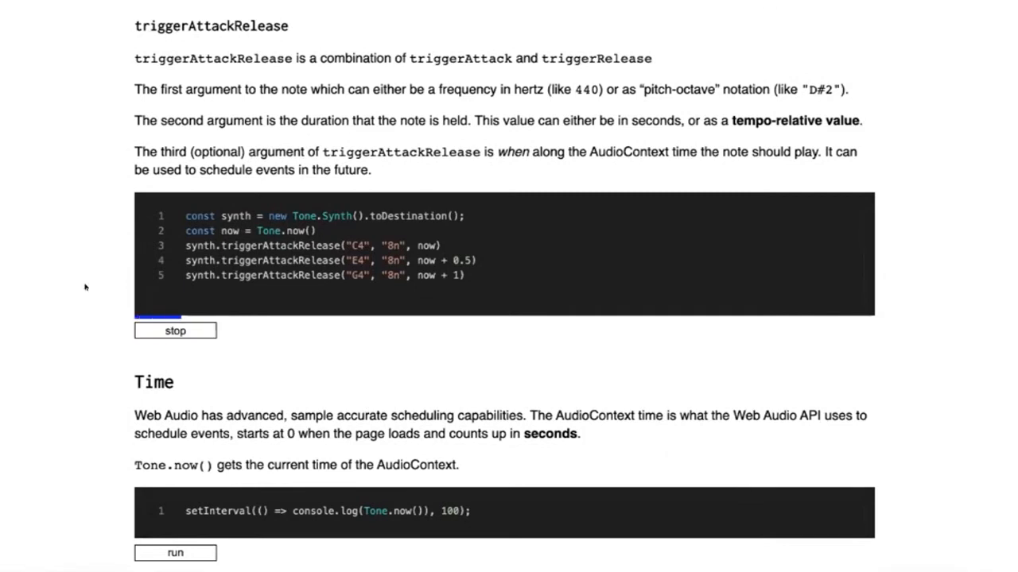
{"action": "left_click", "coordinate": [175, 330]}
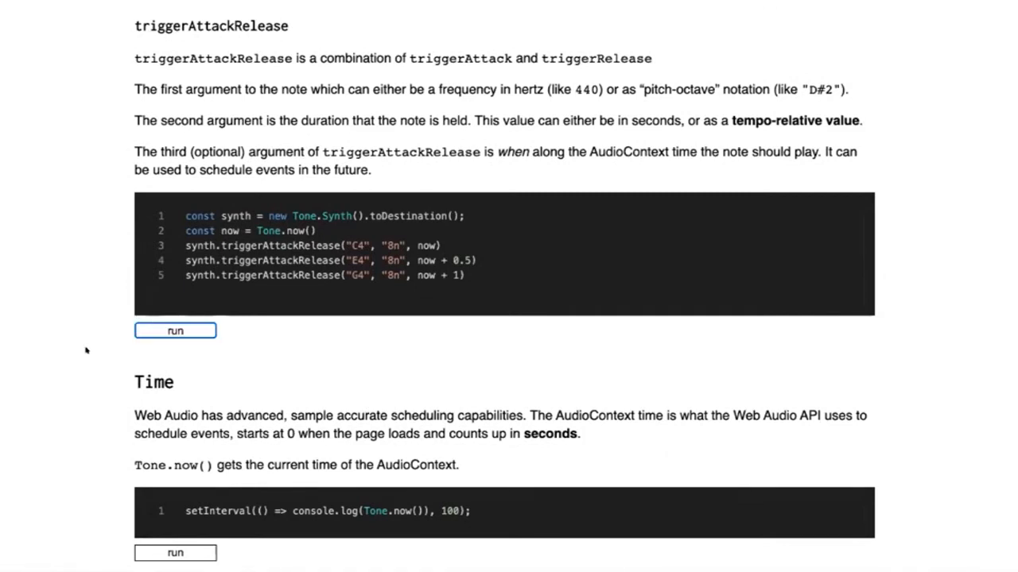
- Scroll on through the Scheduling, Sampler and Performance sections
{"action": "scroll", "scroll_direction": "down", "scroll_amount": 3}
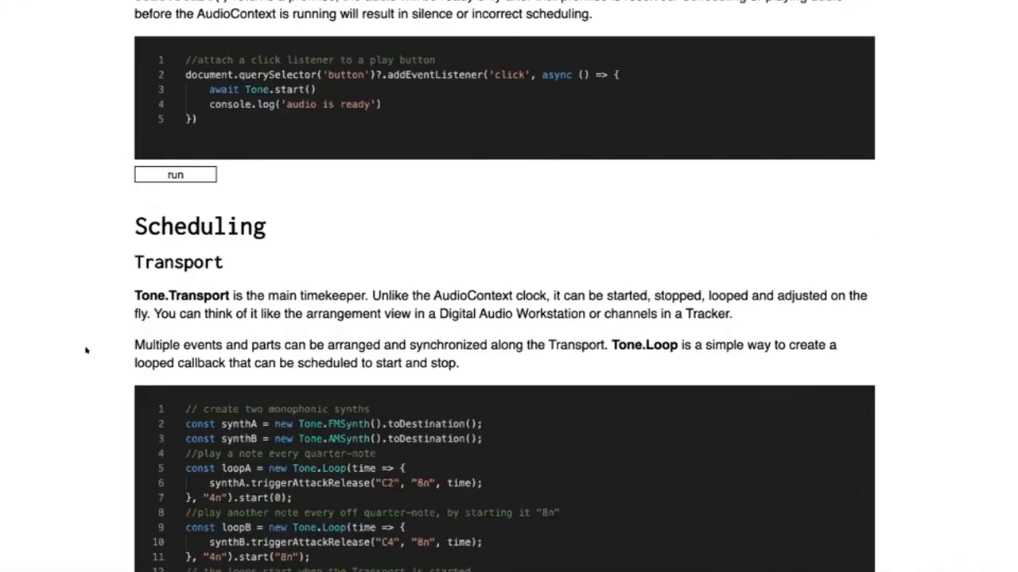
{"action": "scroll", "scroll_direction": "down", "scroll_amount": 3}
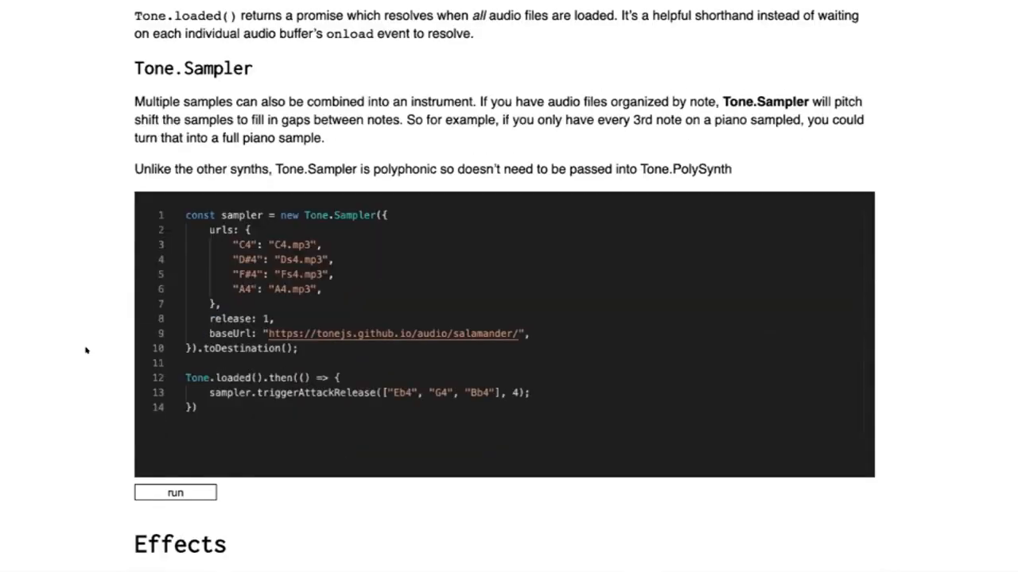
{"action": "scroll", "scroll_direction": "down", "scroll_amount": 3}
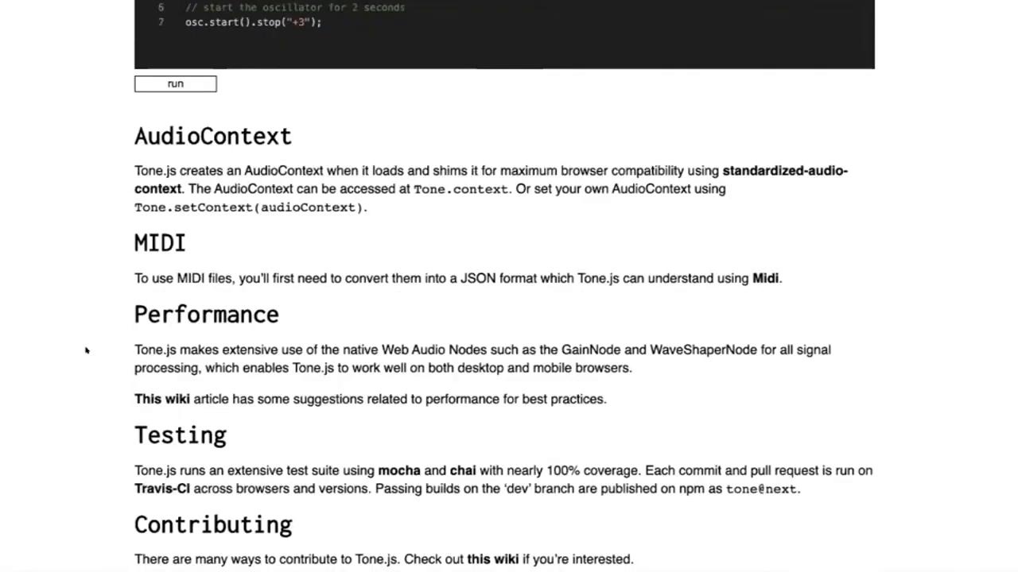
{"action": "scroll", "scroll_direction": "down", "scroll_amount": 3}
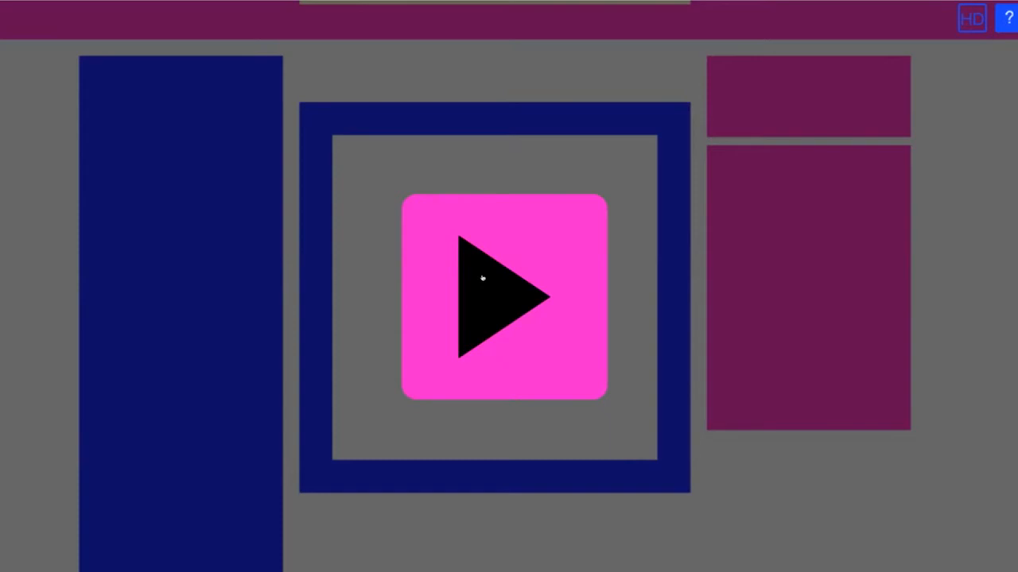
- Start the Jazz.Computer piece with the pink central play button
{"action": "left_click", "coordinate": [504, 297]}
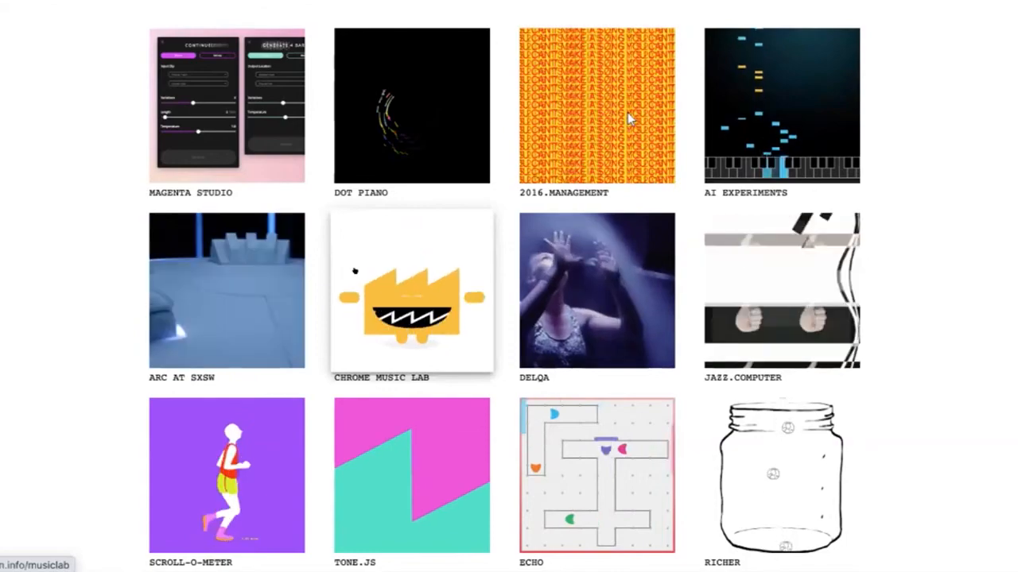
- Open the Chrome Music Lab project and follow its LINK to the experiments site
{"action": "left_click", "coordinate": [411, 291]}
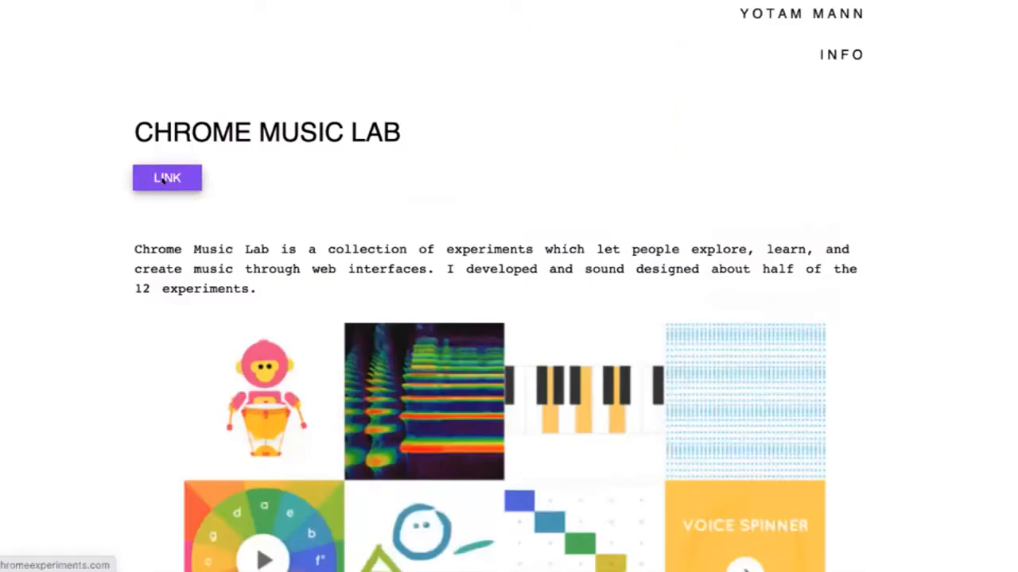
{"action": "left_click", "coordinate": [167, 177]}
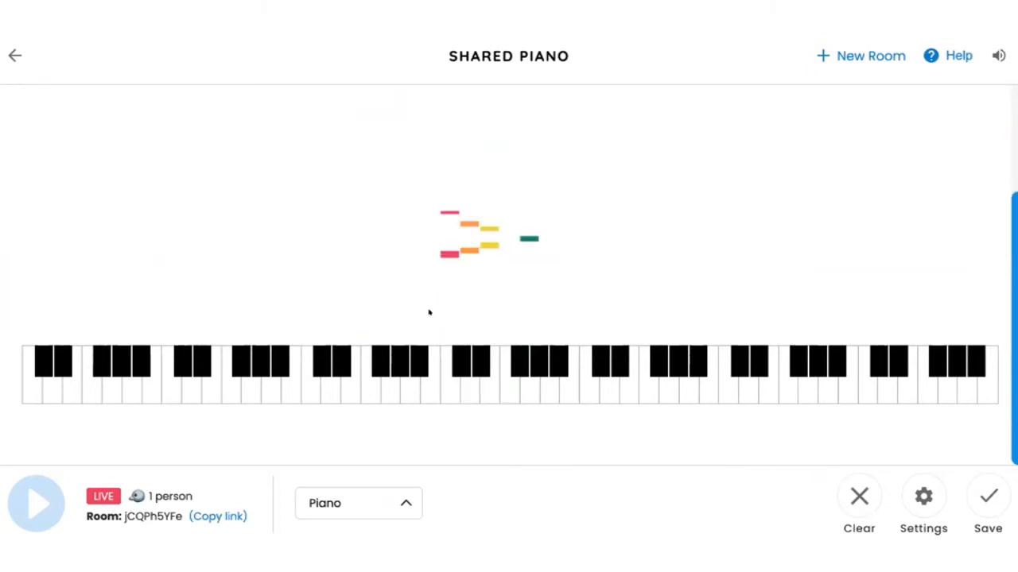
{"action": "mouse_move", "coordinate": [179, 278]}
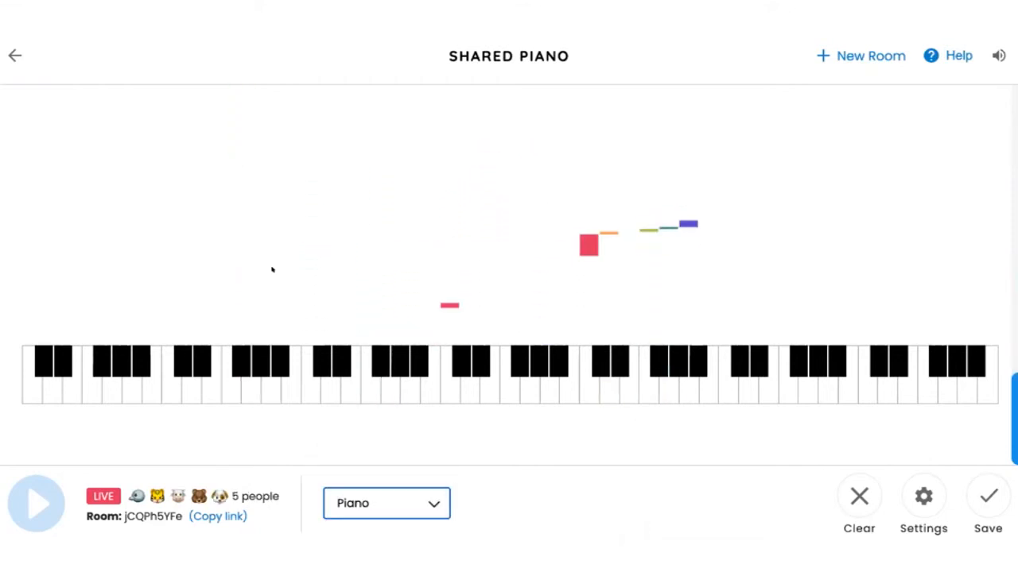
- Check the Piano instrument dropdown in the Shared Piano room
{"action": "left_click", "coordinate": [386, 503]}
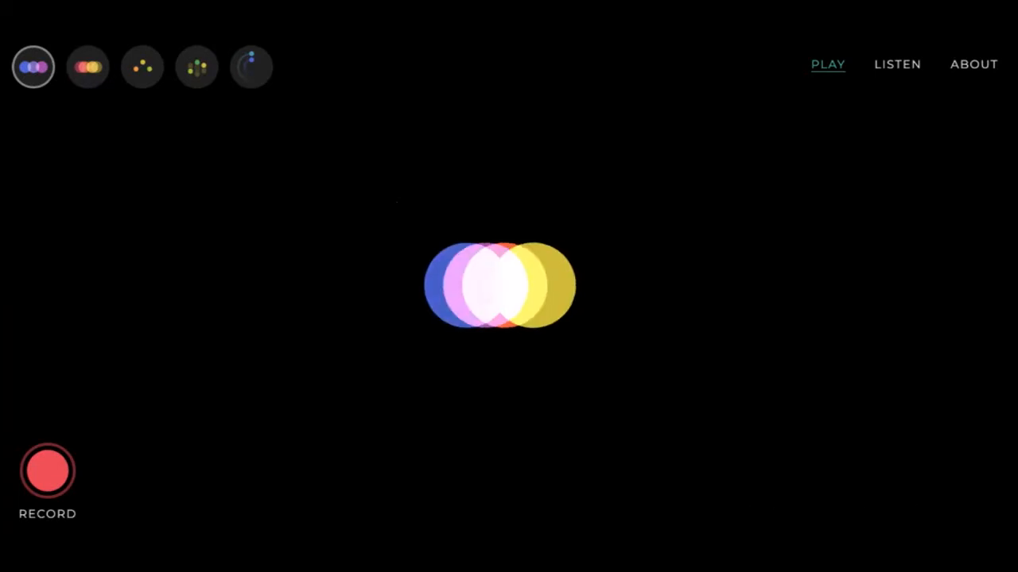
- View notes as dotted-line and bar visualisations, then switch dotPiano to LISTEN mode
{"action": "left_click", "coordinate": [141, 66]}
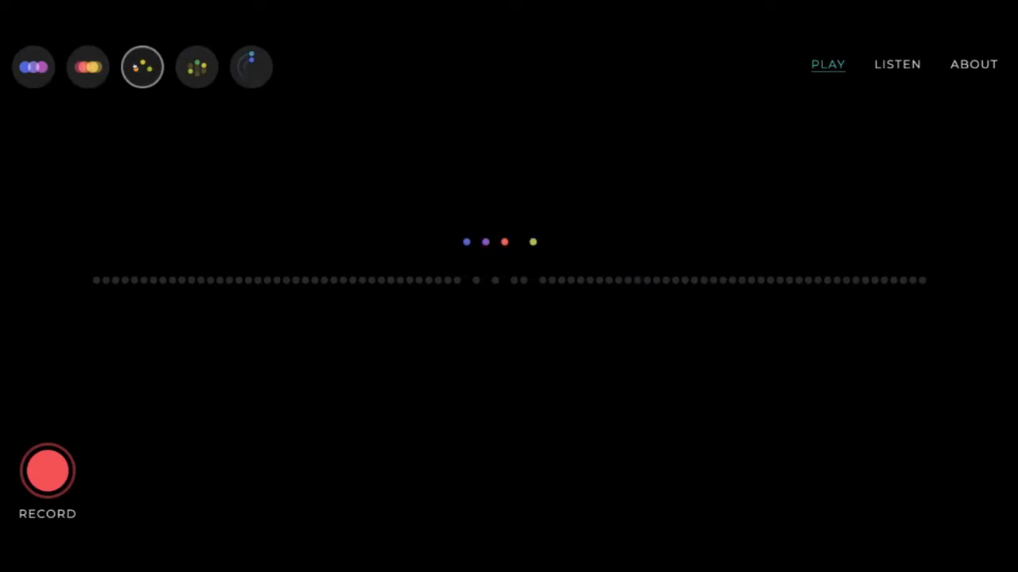
{"action": "left_click", "coordinate": [196, 66]}
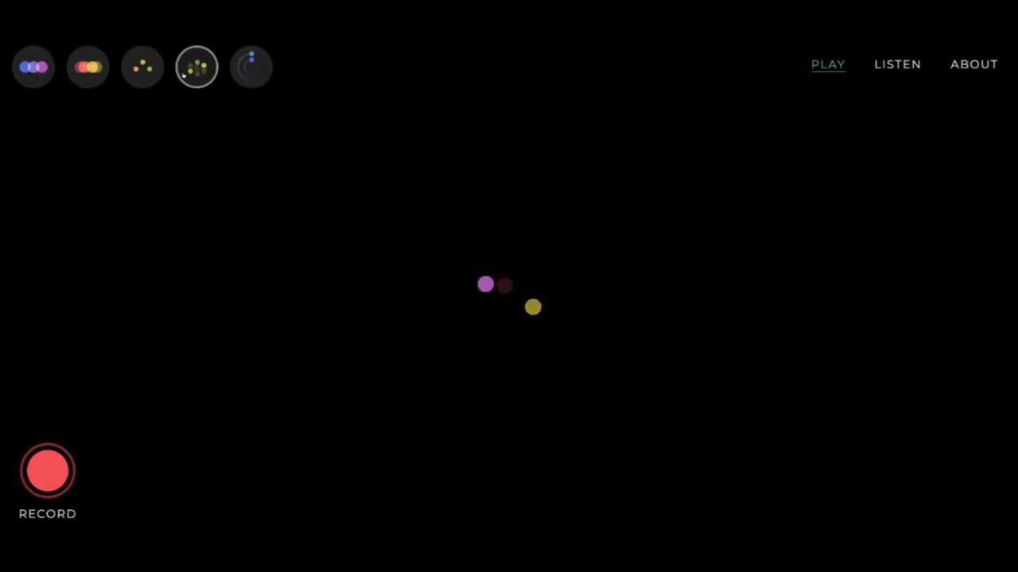
{"action": "left_click", "coordinate": [897, 64]}
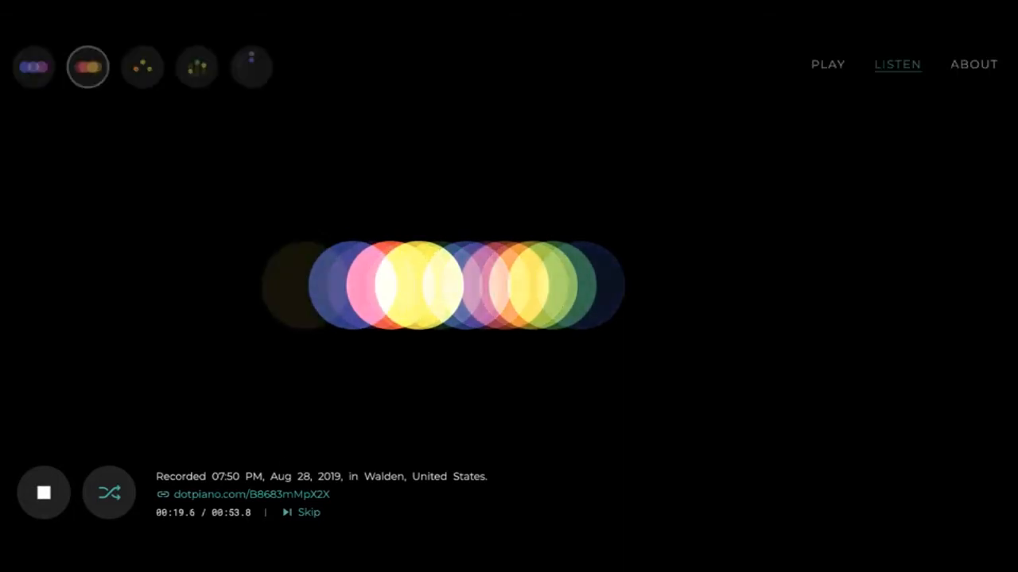
- Shuffle through recordings, viewing them with dotted-line and circular visualisations
{"action": "left_click", "coordinate": [43, 492]}
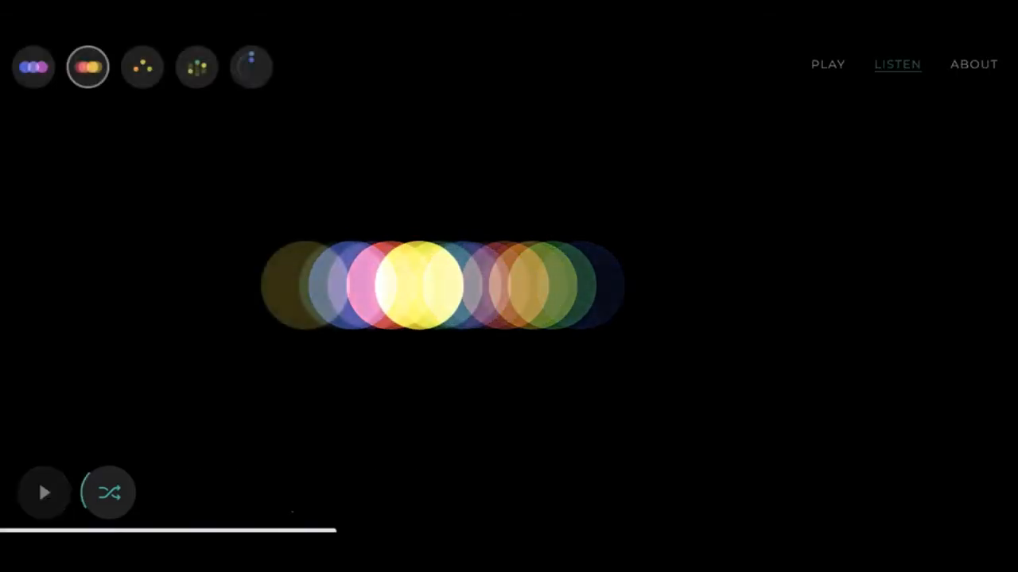
{"action": "left_click", "coordinate": [42, 492]}
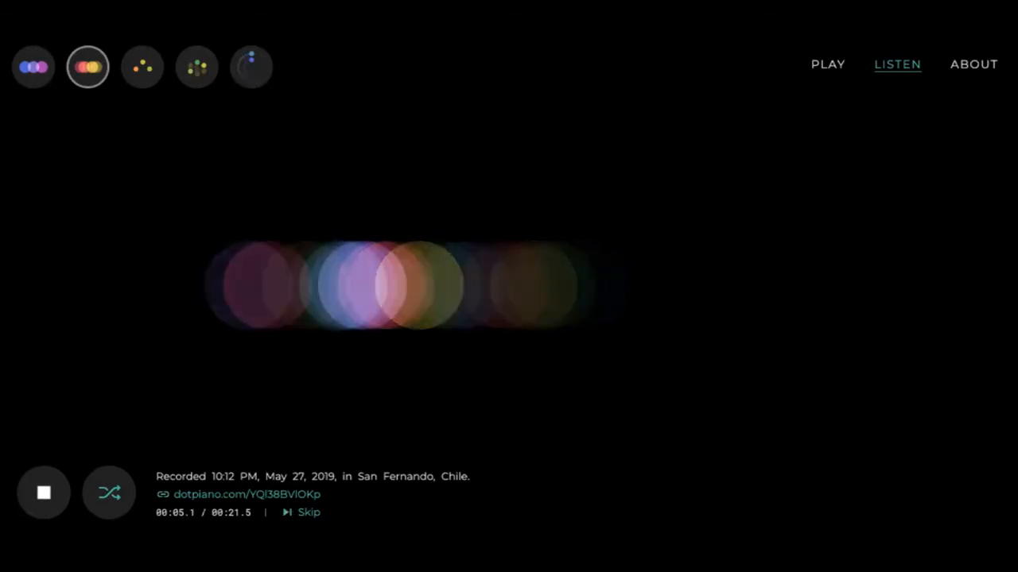
{"action": "left_click", "coordinate": [250, 66]}
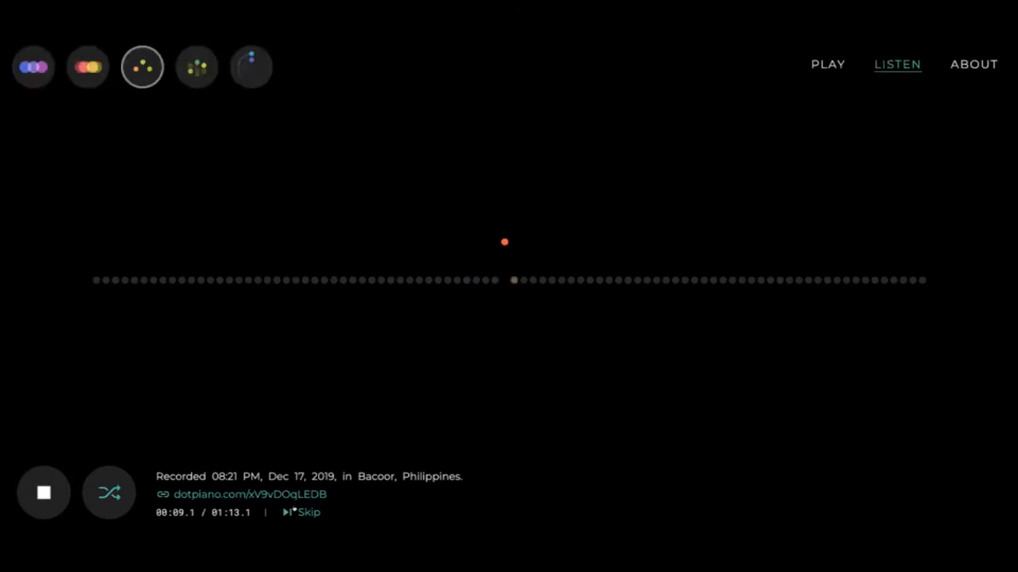
{"action": "left_click", "coordinate": [250, 66]}
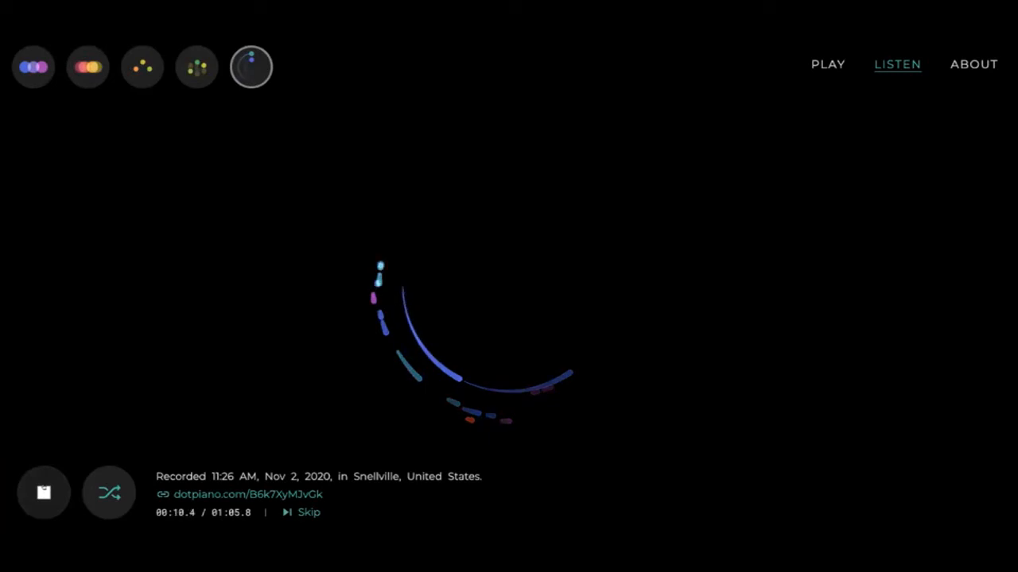
{"action": "left_click", "coordinate": [43, 492]}
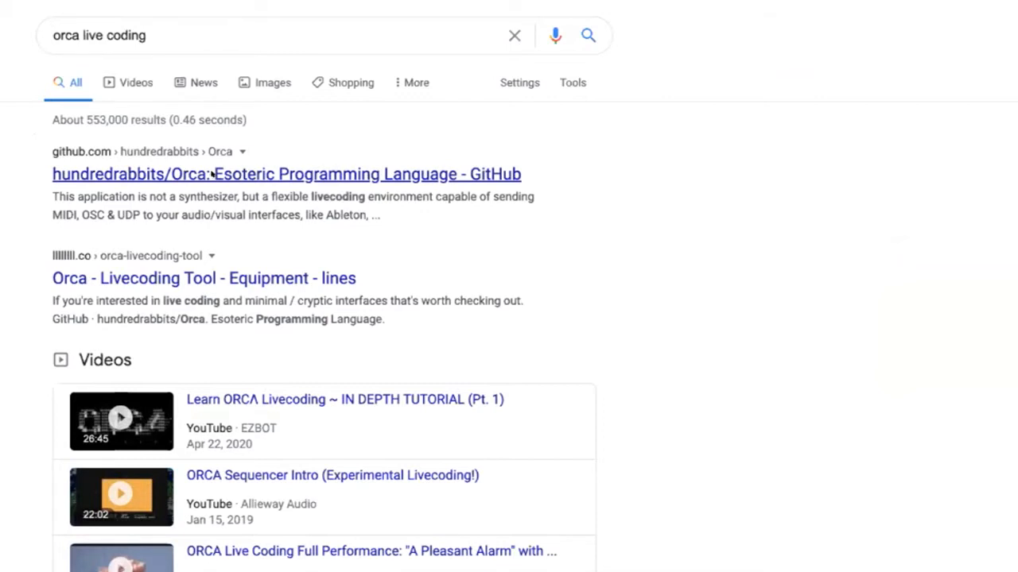
- Open the Orca repository on GitHub and scroll into the README's operators list
{"action": "left_click", "coordinate": [286, 174]}
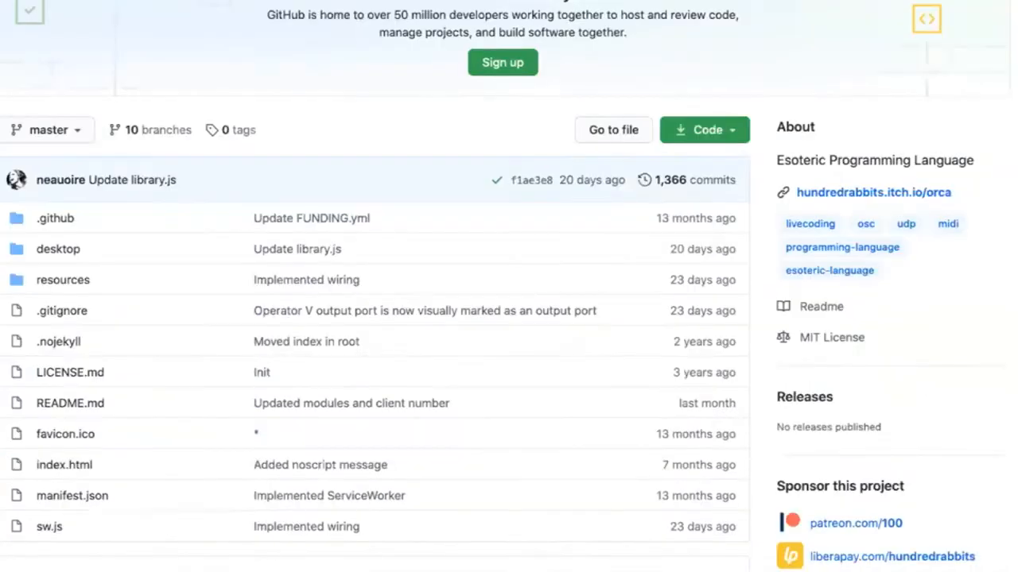
{"action": "scroll", "scroll_direction": "down", "scroll_amount": 3}
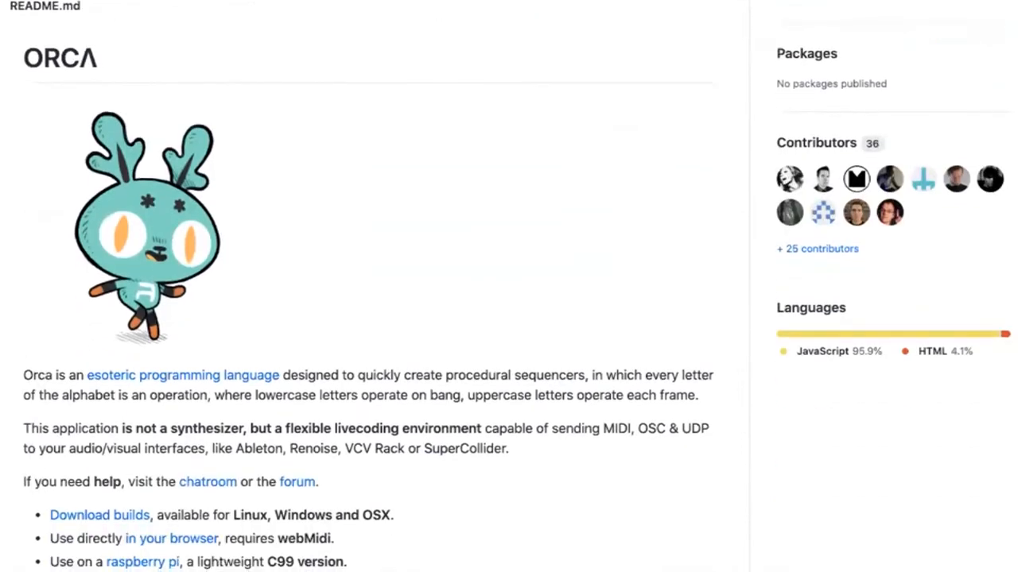
{"action": "scroll", "scroll_direction": "down", "scroll_amount": 3}
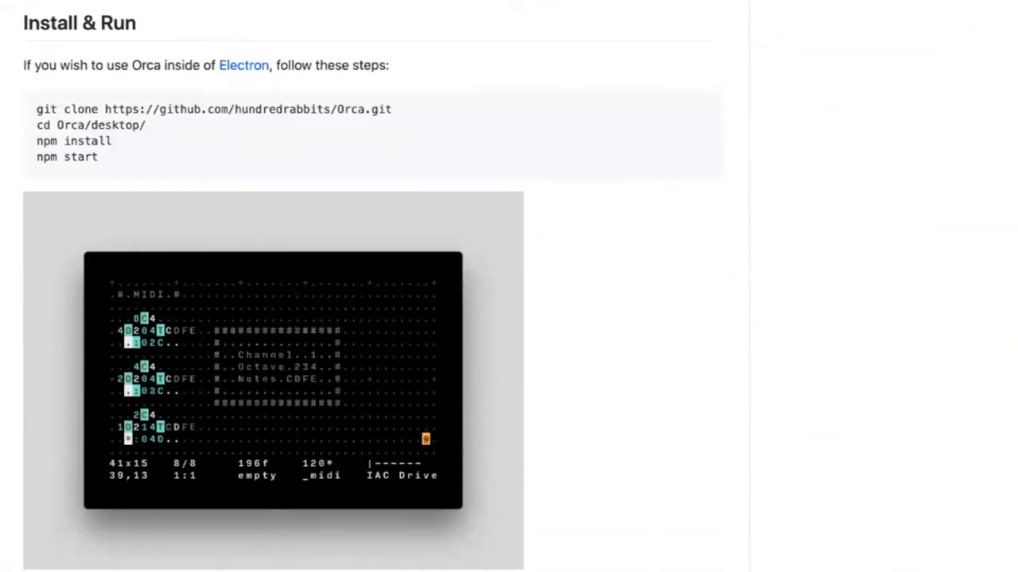
{"action": "scroll", "scroll_direction": "down", "scroll_amount": 3}
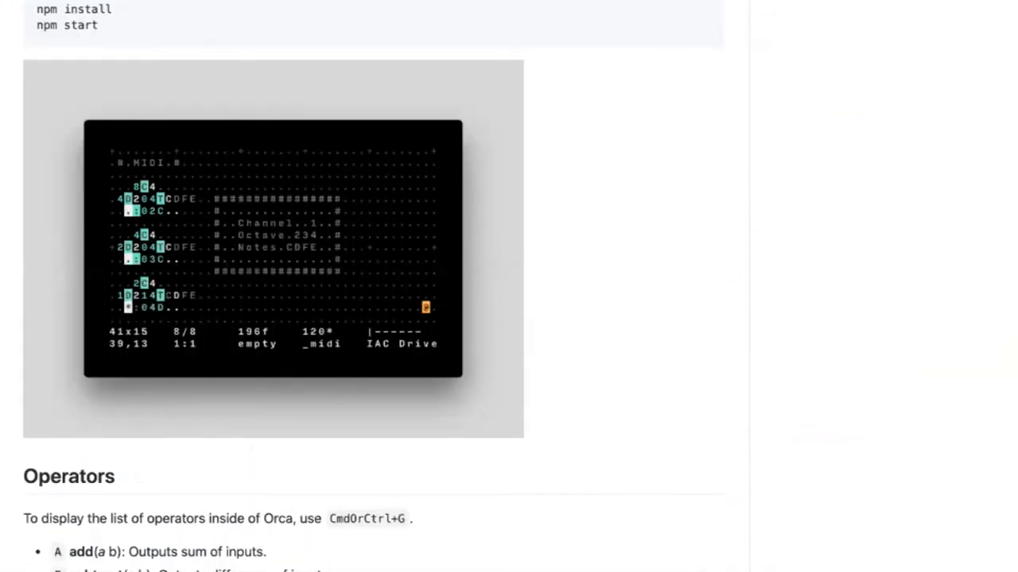
{"action": "scroll", "scroll_direction": "down", "scroll_amount": 3}
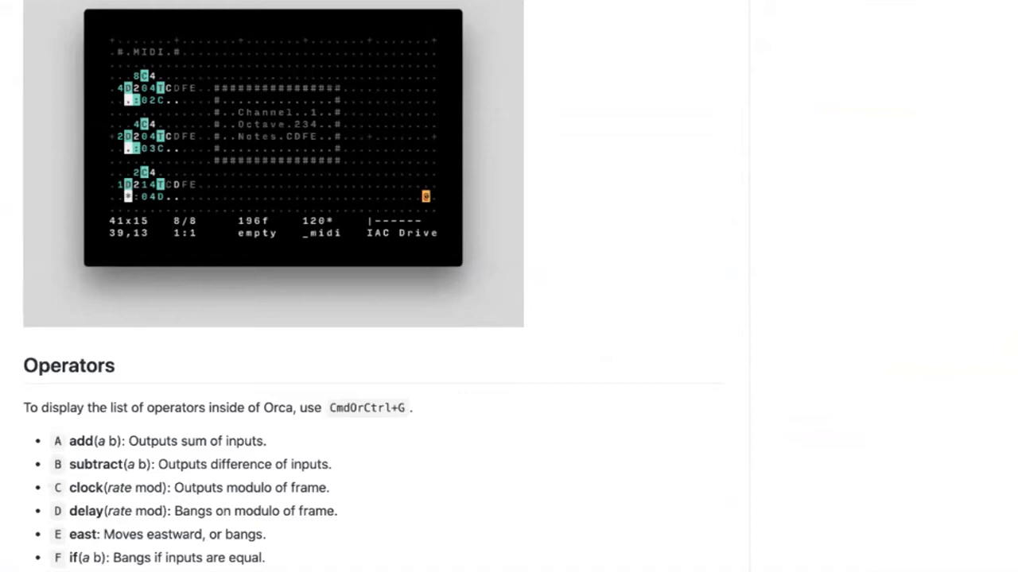
{"action": "mouse_move", "coordinate": [239, 310]}
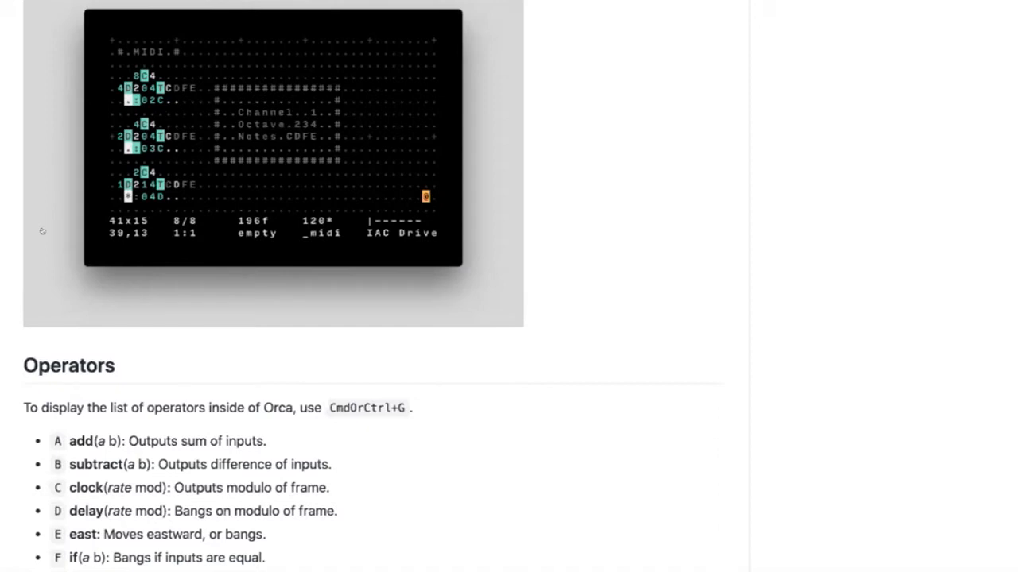
{"action": "mouse_move", "coordinate": [49, 238]}
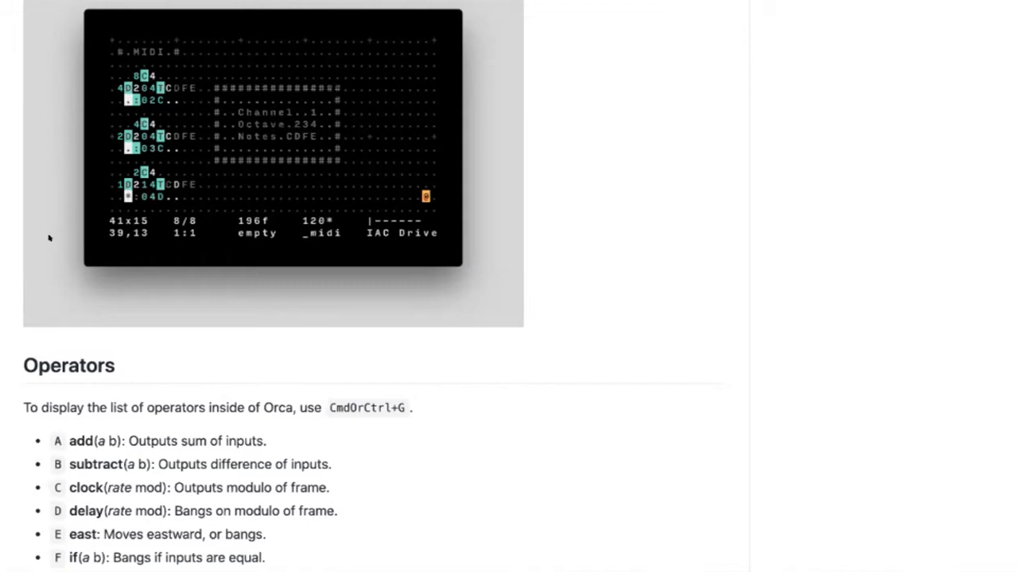
{"action": "mouse_move", "coordinate": [615, 213]}
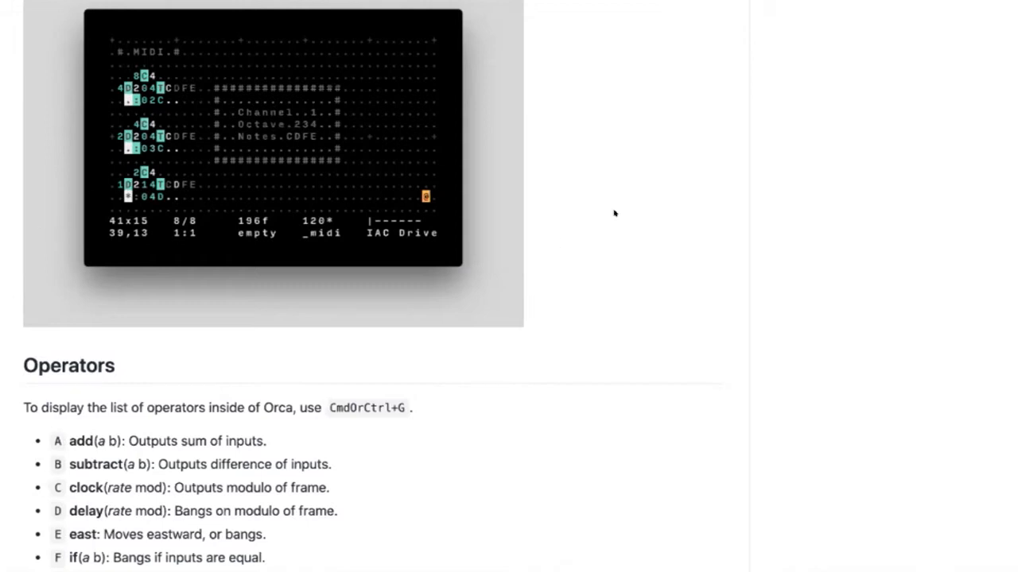
- Scroll on through MIDI, UDP, OSC, Project Mode and Commands
{"action": "scroll", "scroll_direction": "down", "scroll_amount": 3}
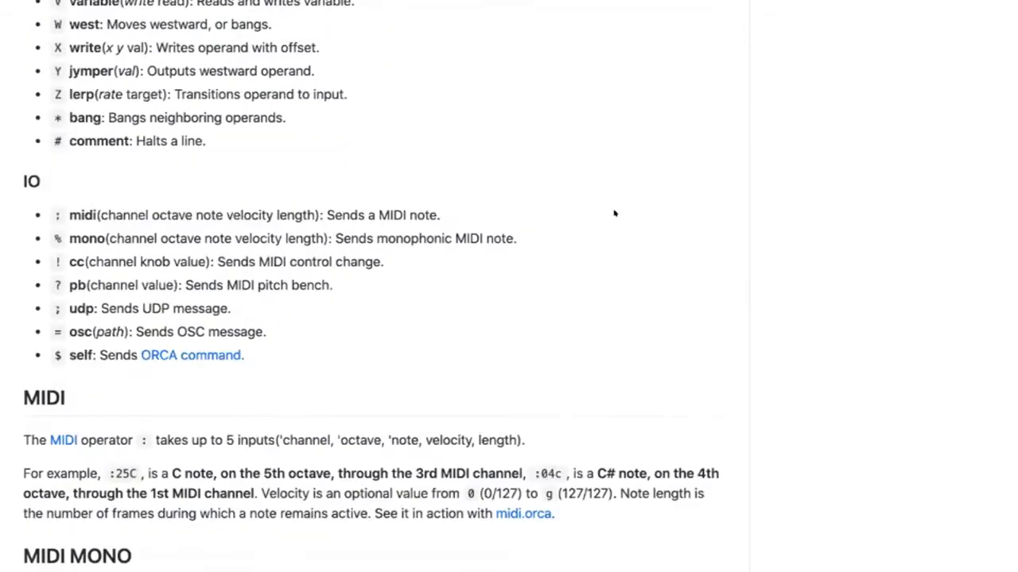
{"action": "scroll", "scroll_direction": "down", "scroll_amount": 3}
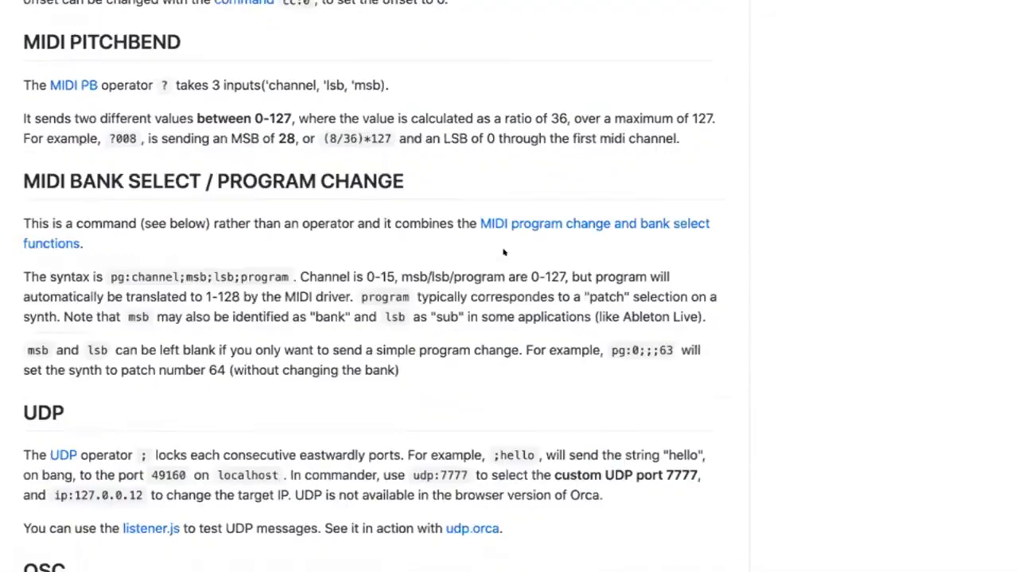
{"action": "scroll", "scroll_direction": "down", "scroll_amount": 3}
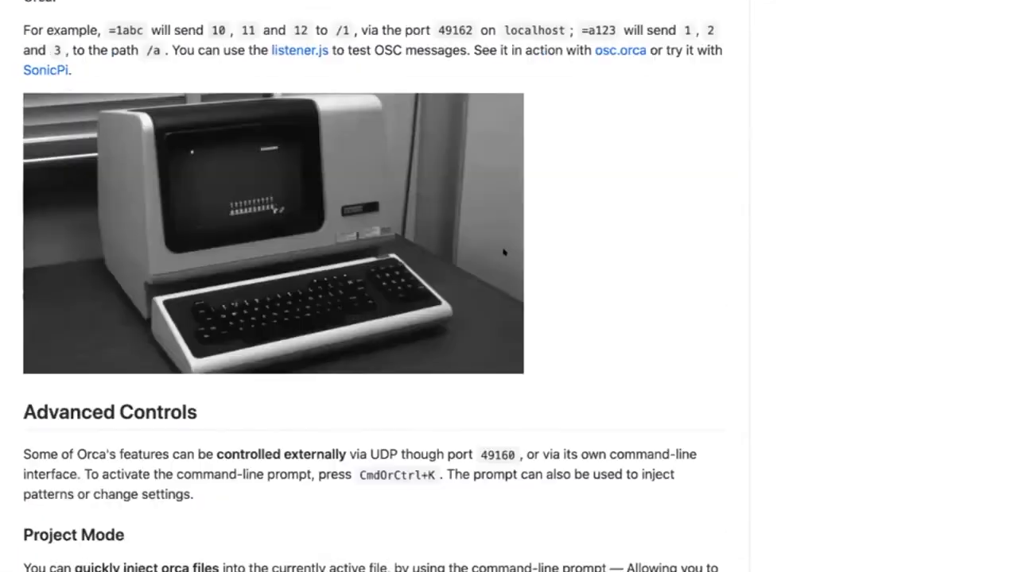
{"action": "scroll", "scroll_direction": "down", "scroll_amount": 3}
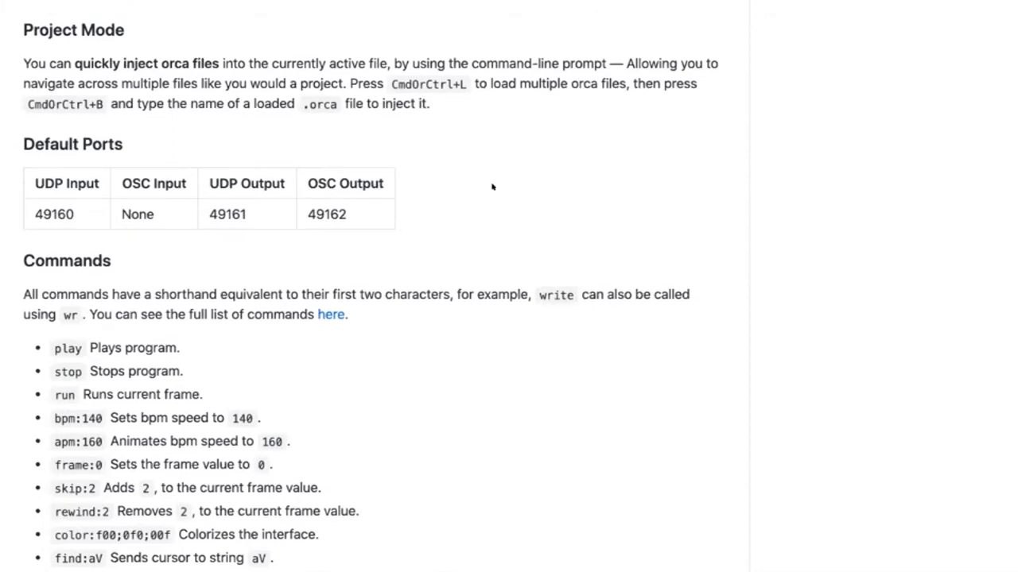
{"action": "scroll", "scroll_direction": "up", "scroll_amount": 3}
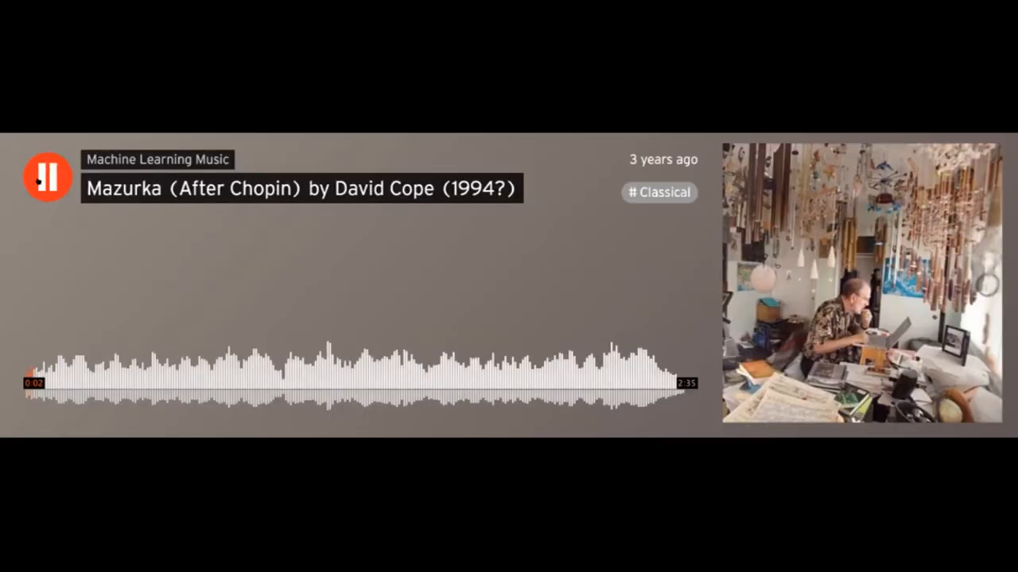
{"action": "mouse_move", "coordinate": [46, 176]}
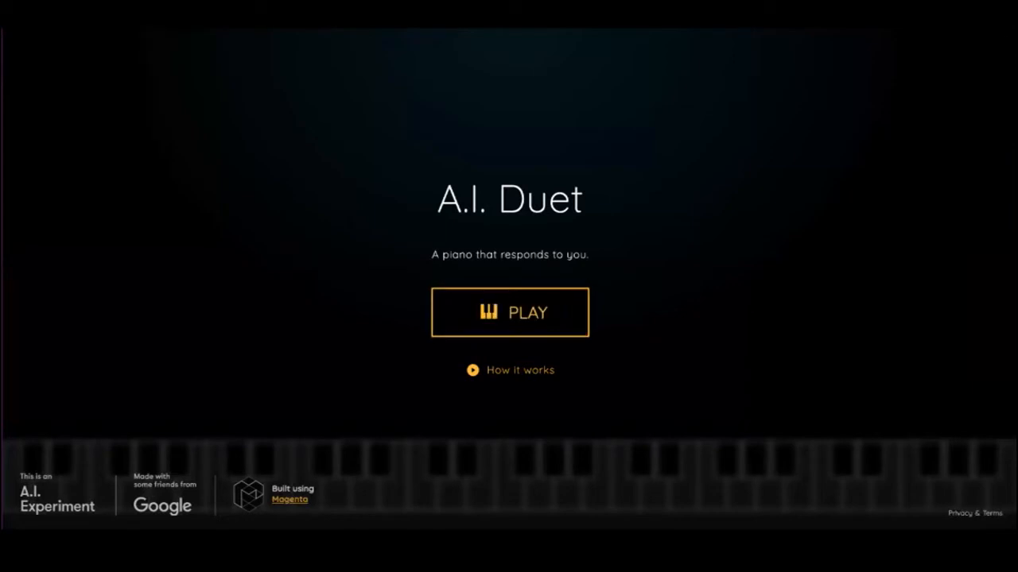
- Start the A.I. Duet piano and play a note for the AI to answer
{"action": "left_click", "coordinate": [509, 312]}
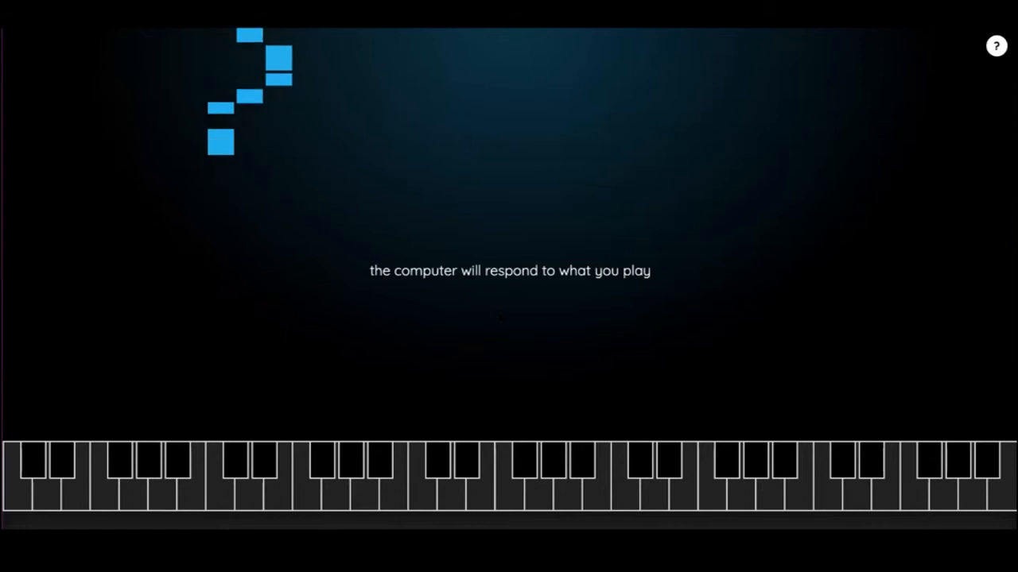
{"action": "left_click", "coordinate": [220, 477]}
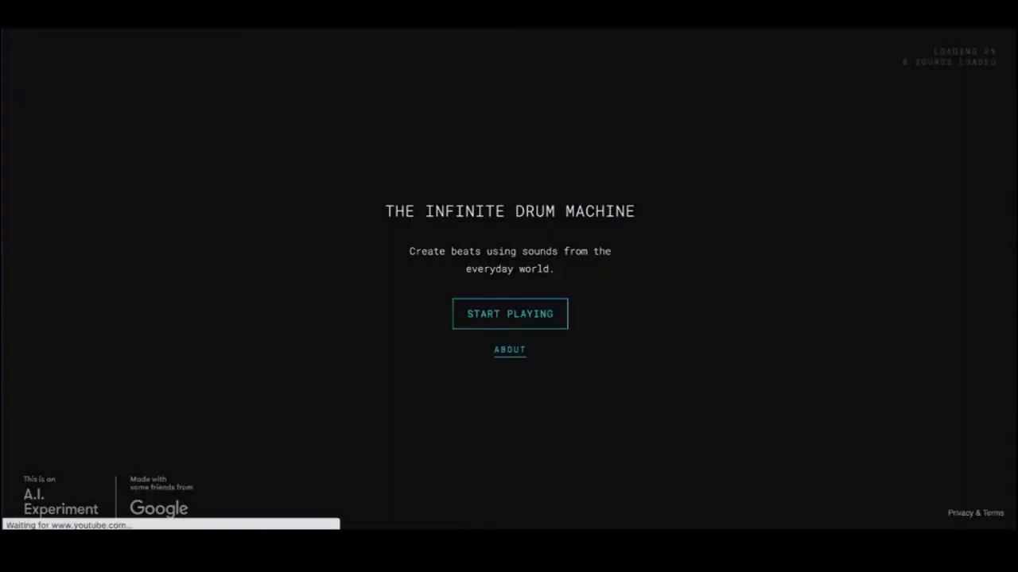
- Start The Infinite Drum Machine to reach its sound map and beat sequencer
{"action": "left_click", "coordinate": [509, 313]}
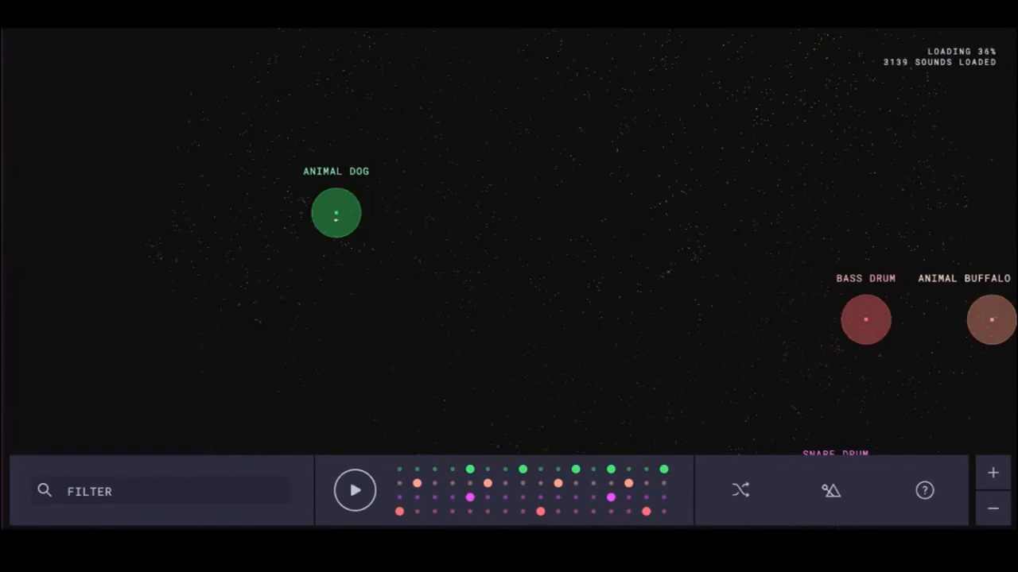
- Assign the Camera Video sound to the first sequencer track instead of Animal Dog
{"action": "left_click", "coordinate": [335, 213]}
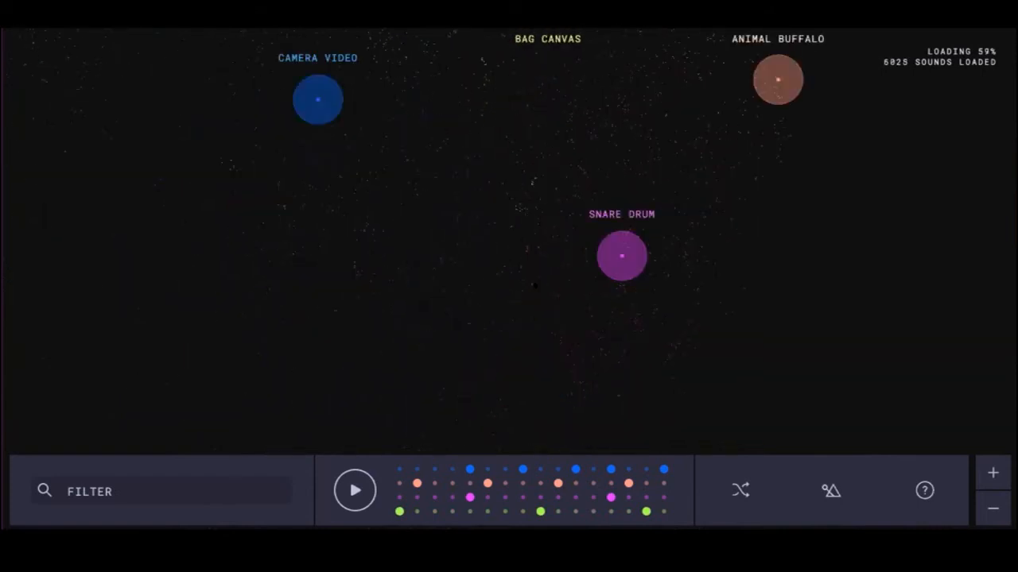
- Play the beat and swap tracks to Dishes Cup and Fire Extinguisher sounds
{"action": "left_click", "coordinate": [354, 490]}
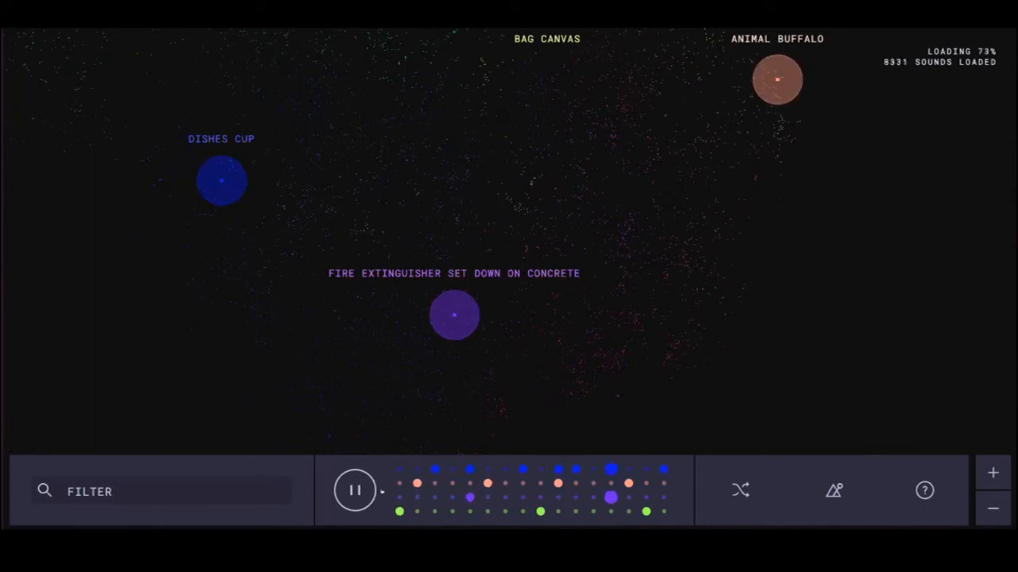
{"action": "left_click", "coordinate": [354, 490]}
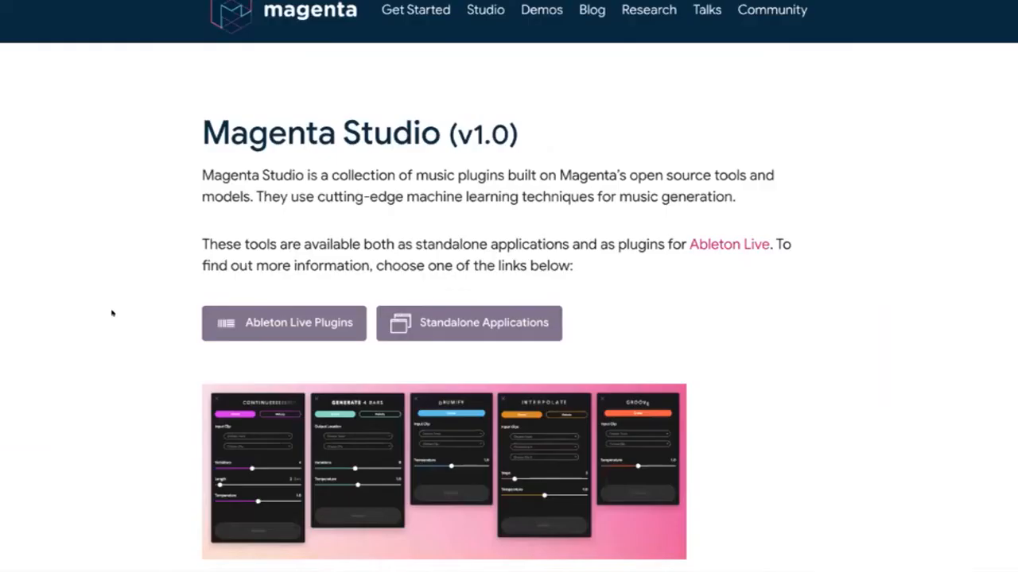
{"action": "scroll", "scroll_direction": "down", "scroll_amount": 3}
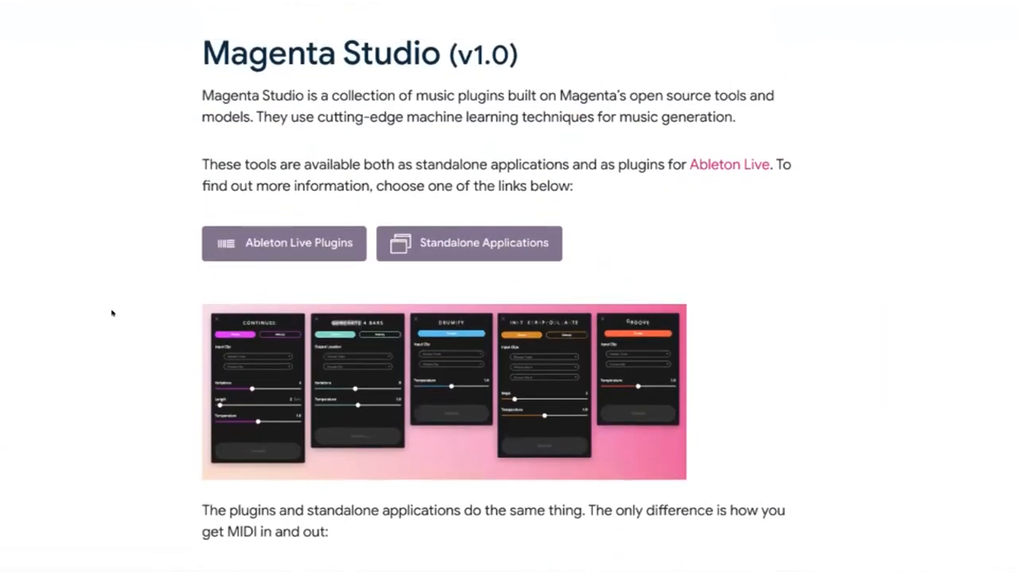
{"action": "scroll", "scroll_direction": "down", "scroll_amount": 3}
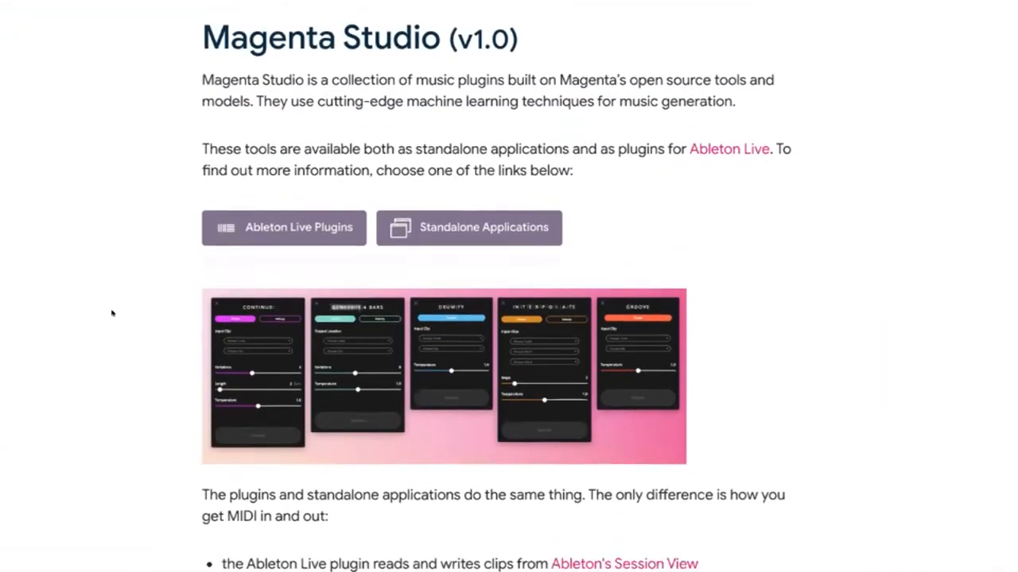
{"action": "scroll", "scroll_direction": "down", "scroll_amount": 3}
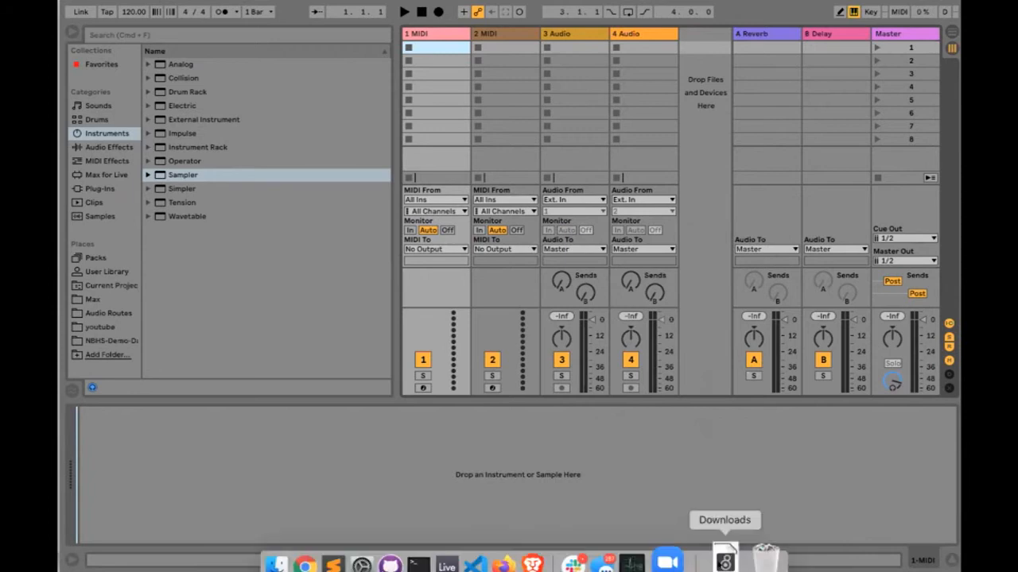
{"action": "mouse_move", "coordinate": [476, 472]}
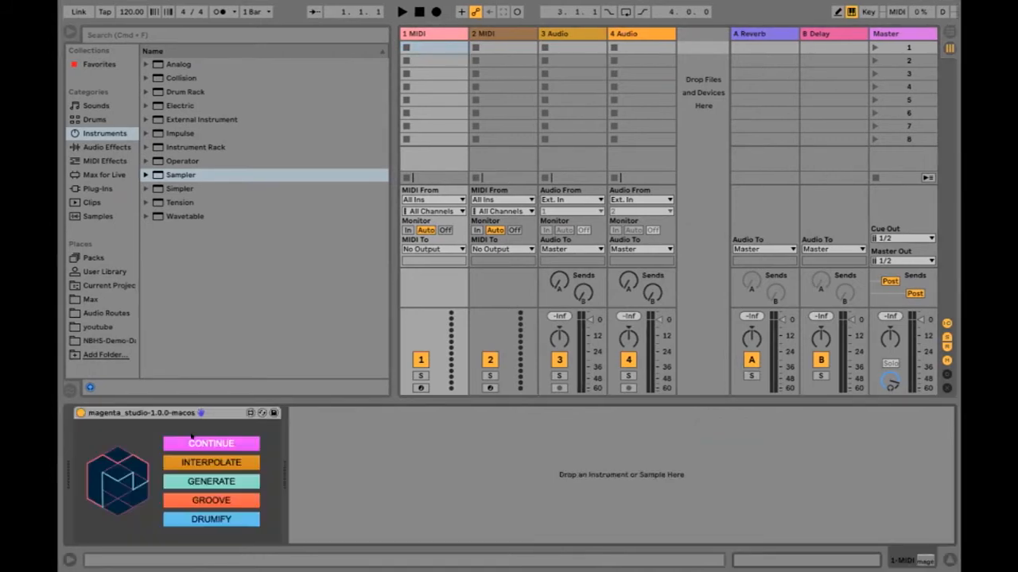
{"action": "left_click", "coordinate": [210, 443]}
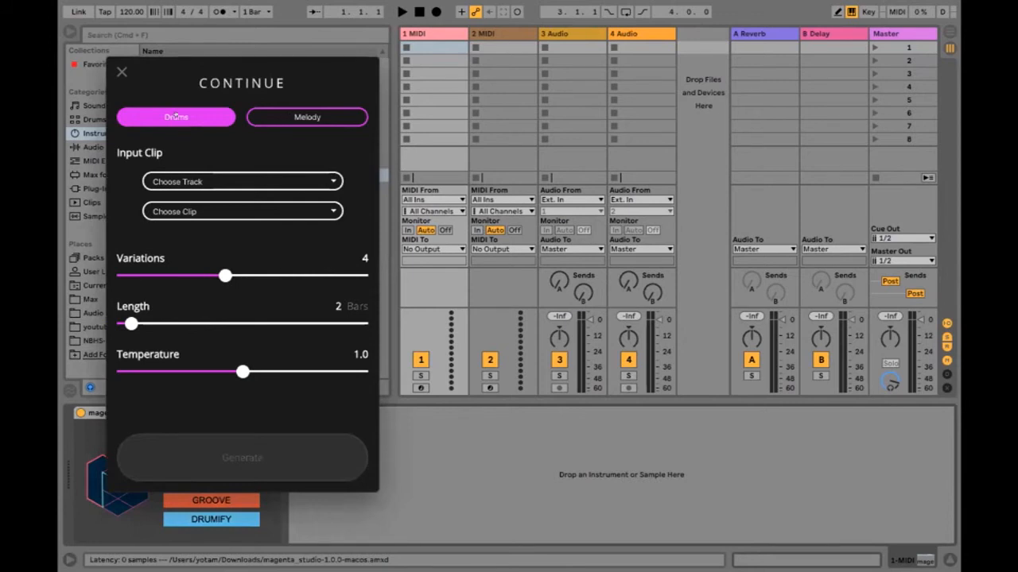
{"action": "left_click", "coordinate": [307, 117]}
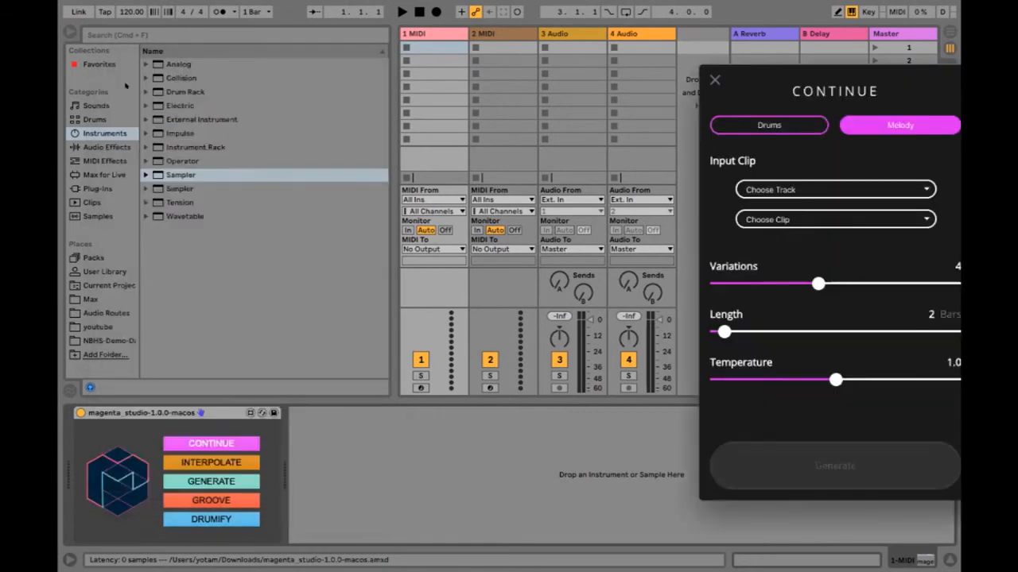
{"action": "left_click_drag", "start_coordinate": [835, 91], "coordinate": [194, 97]}
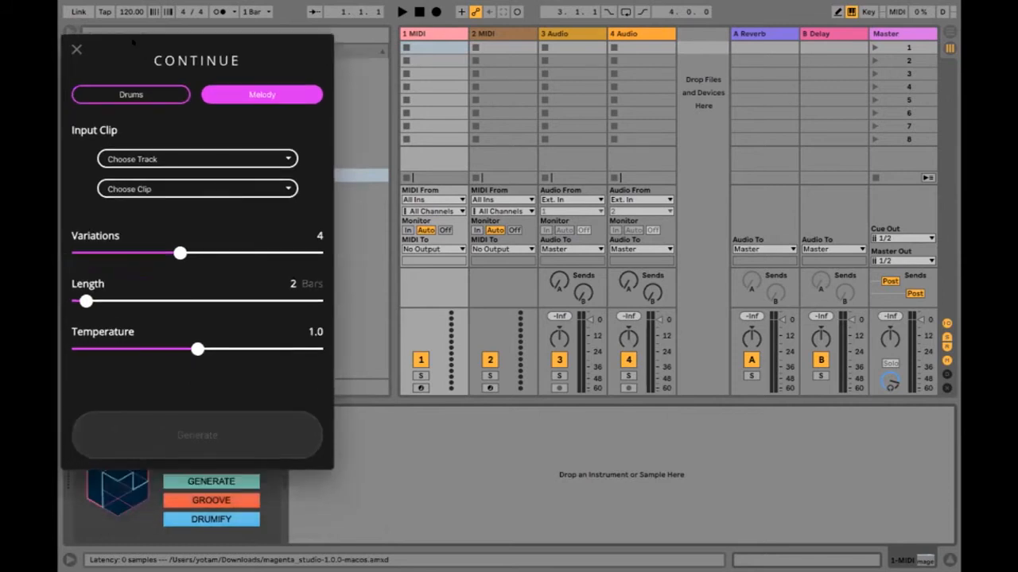
{"action": "left_click", "coordinate": [77, 49]}
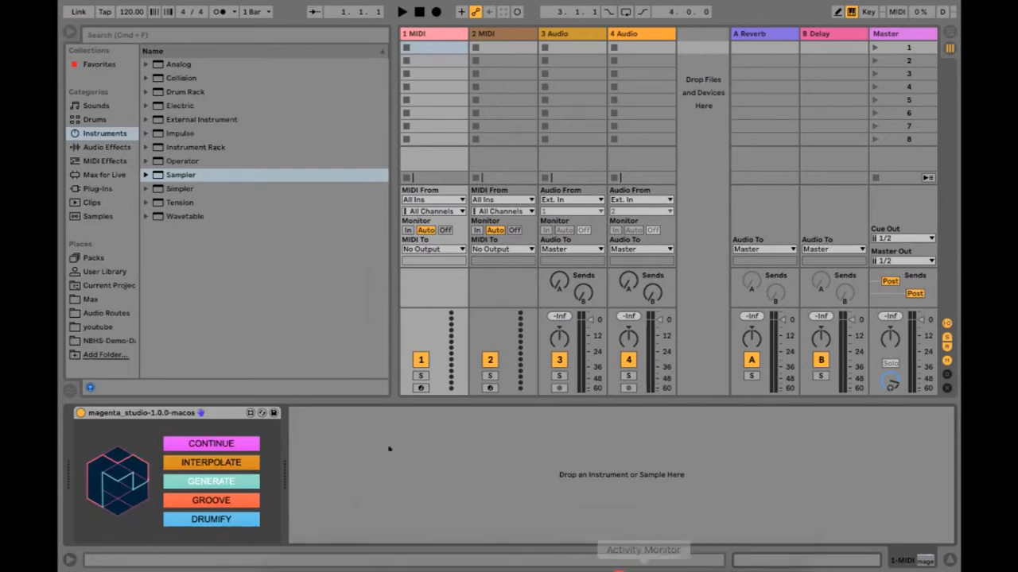
{"action": "mouse_move", "coordinate": [424, 434]}
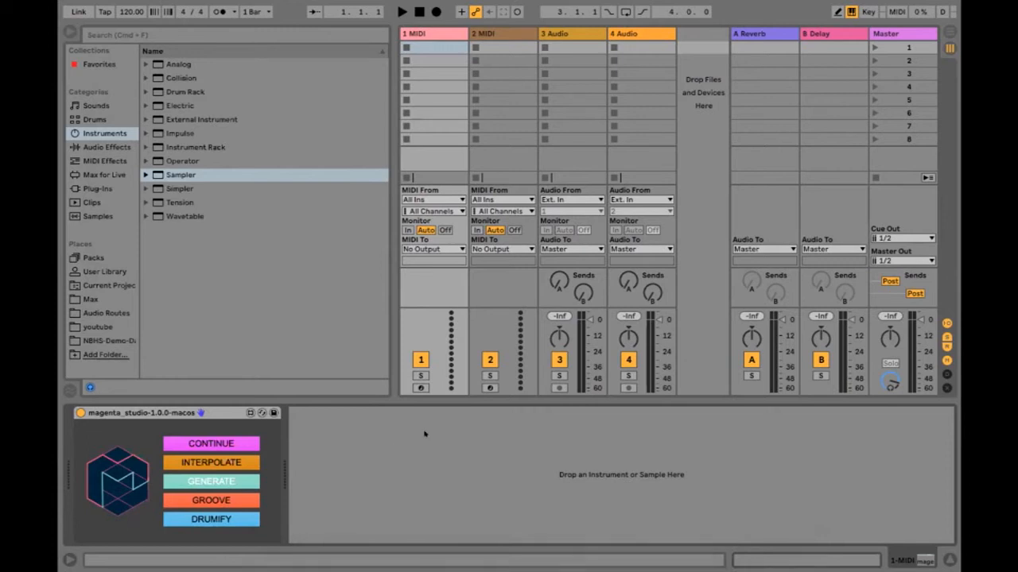
- Set Generate 4 Bars to output to 1-MIDI, Slot 1, and tune the temperature slider
{"action": "left_click", "coordinate": [211, 481]}
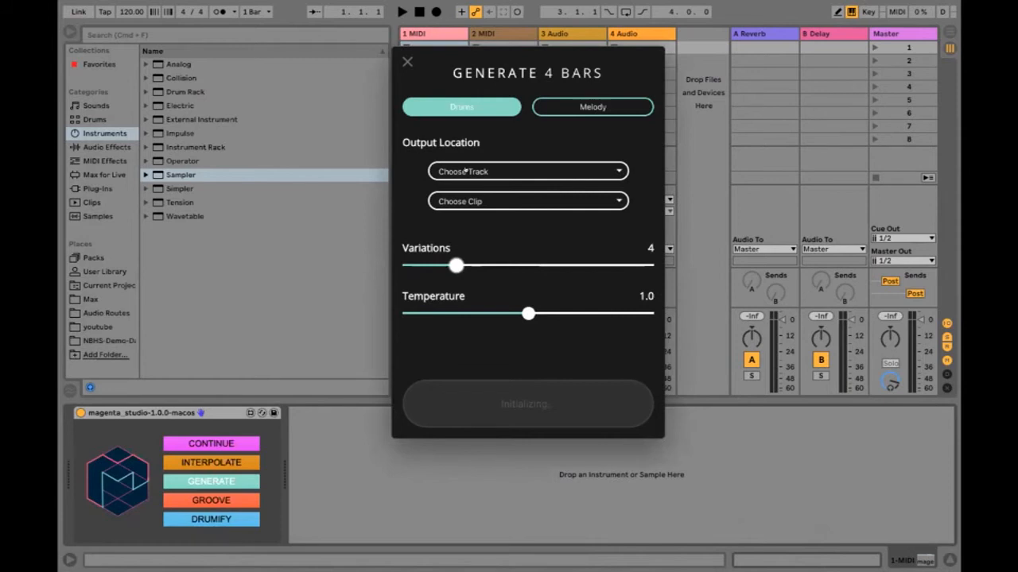
{"action": "left_click", "coordinate": [527, 171]}
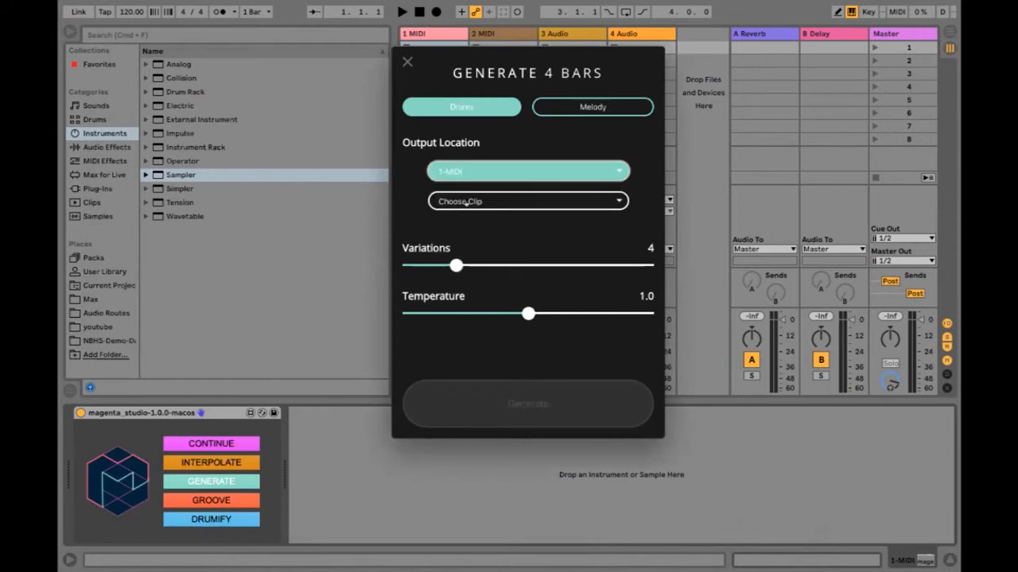
{"action": "left_click", "coordinate": [527, 201]}
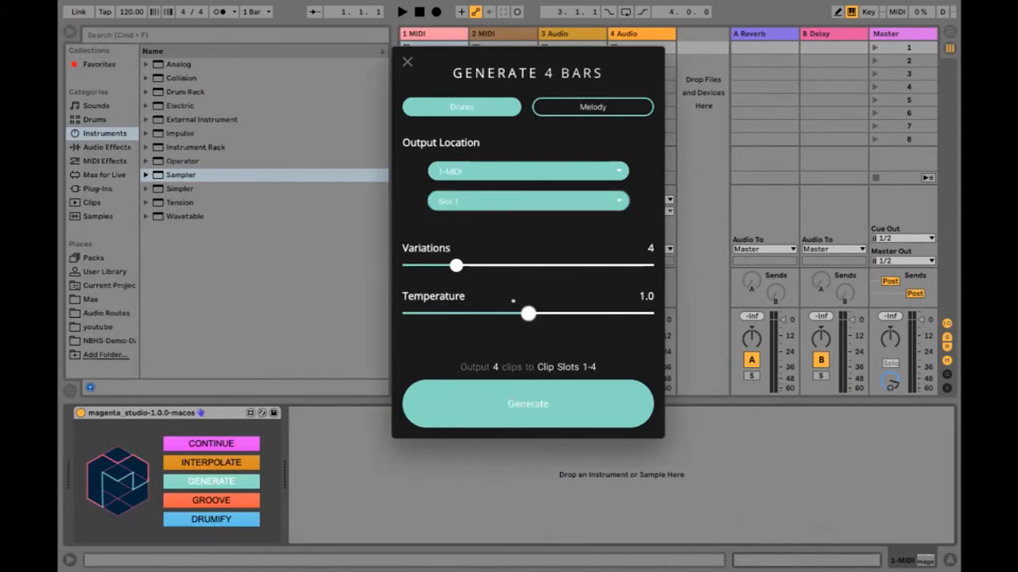
{"action": "left_click_drag", "start_coordinate": [529, 314], "coordinate": [491, 314]}
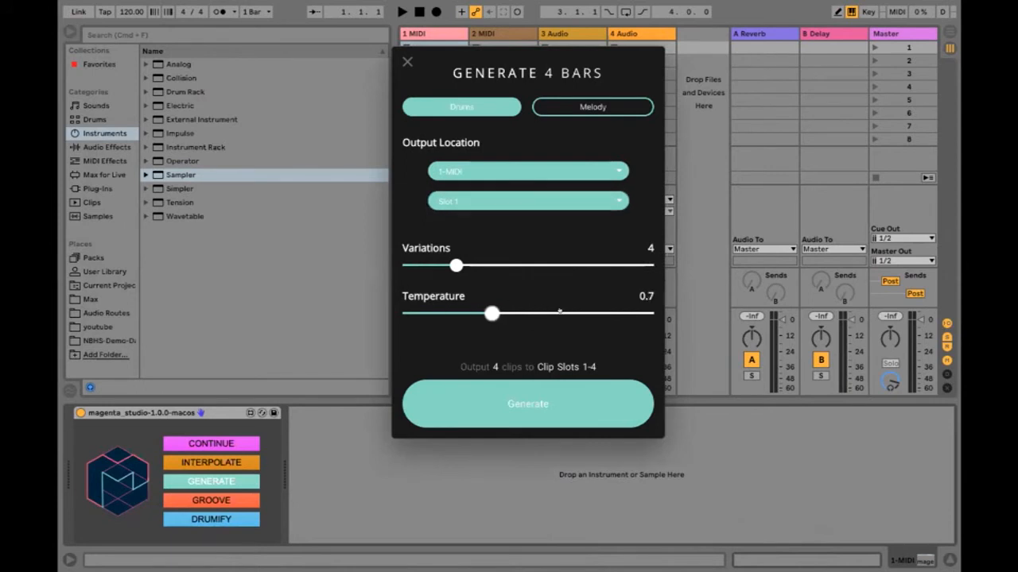
{"action": "left_click_drag", "start_coordinate": [491, 313], "coordinate": [587, 313]}
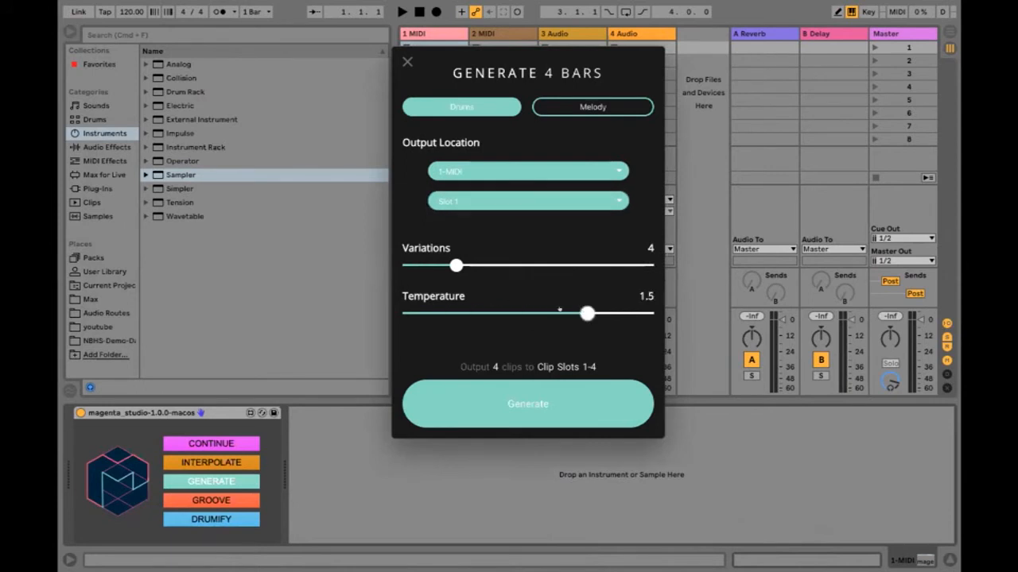
{"action": "left_click_drag", "start_coordinate": [587, 314], "coordinate": [564, 314]}
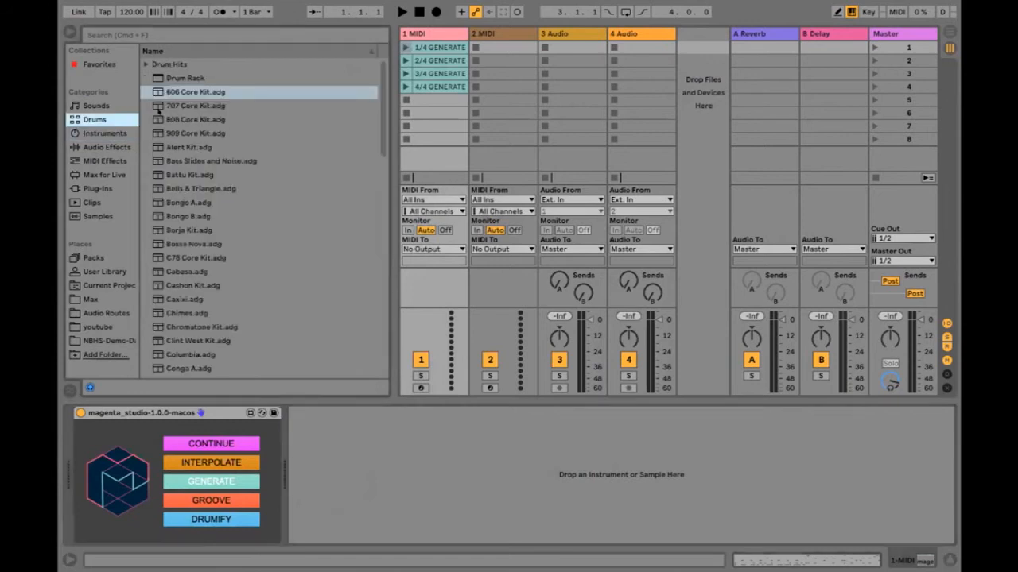
- Load the 808 Core Kit onto track 1 and reopen Generate at temperature 1.3
{"action": "left_click", "coordinate": [195, 120]}
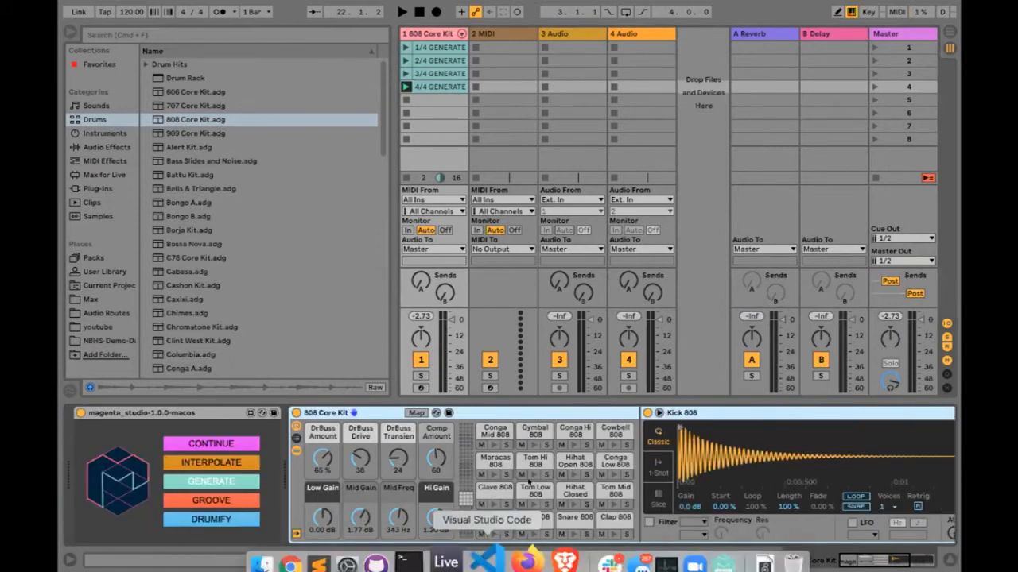
{"action": "left_click", "coordinate": [211, 481]}
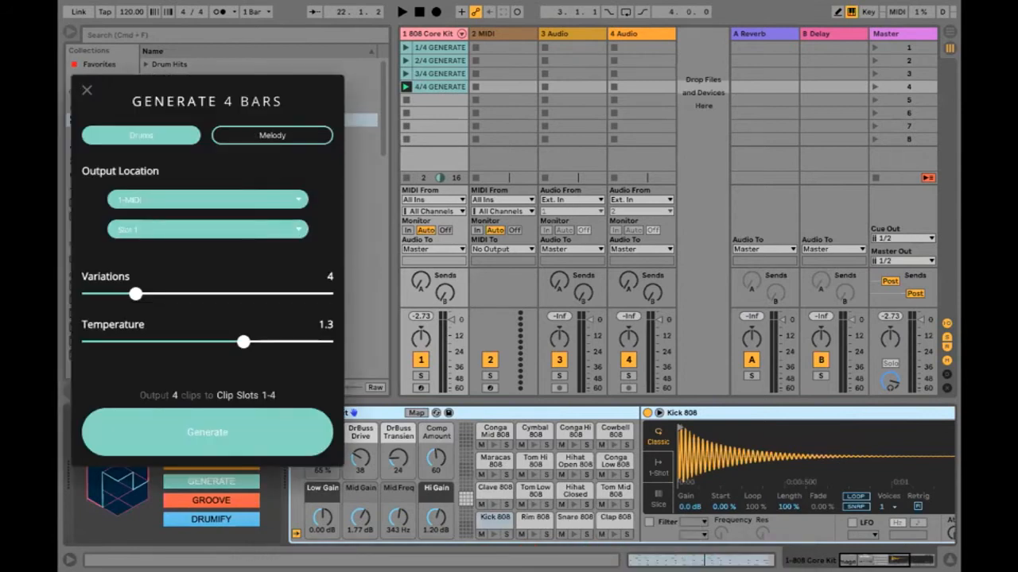
- Close Generate 4 Bars and bring up the Groove tool at temperature 1.0
{"action": "left_click", "coordinate": [87, 89]}
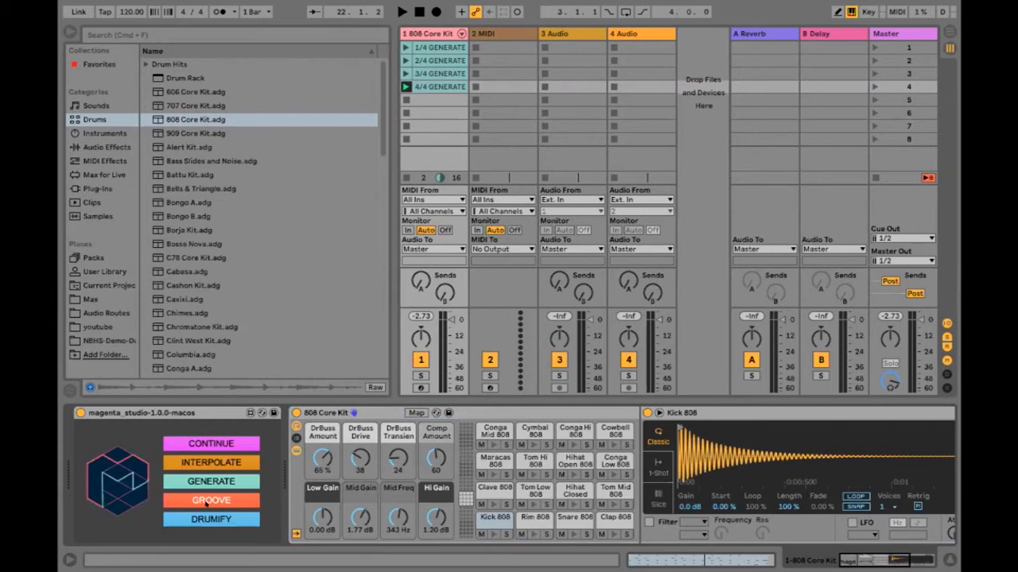
{"action": "left_click", "coordinate": [210, 500]}
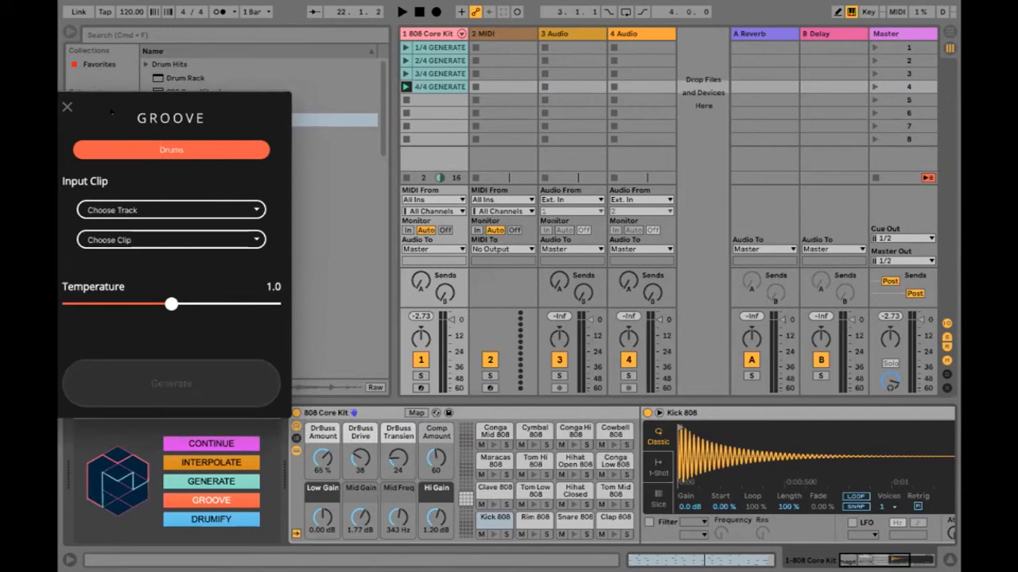
- Groove the 808 Core Kit's 4/4 GENERATE clip into slot 5, retrying after an error
{"action": "left_click", "coordinate": [171, 210]}
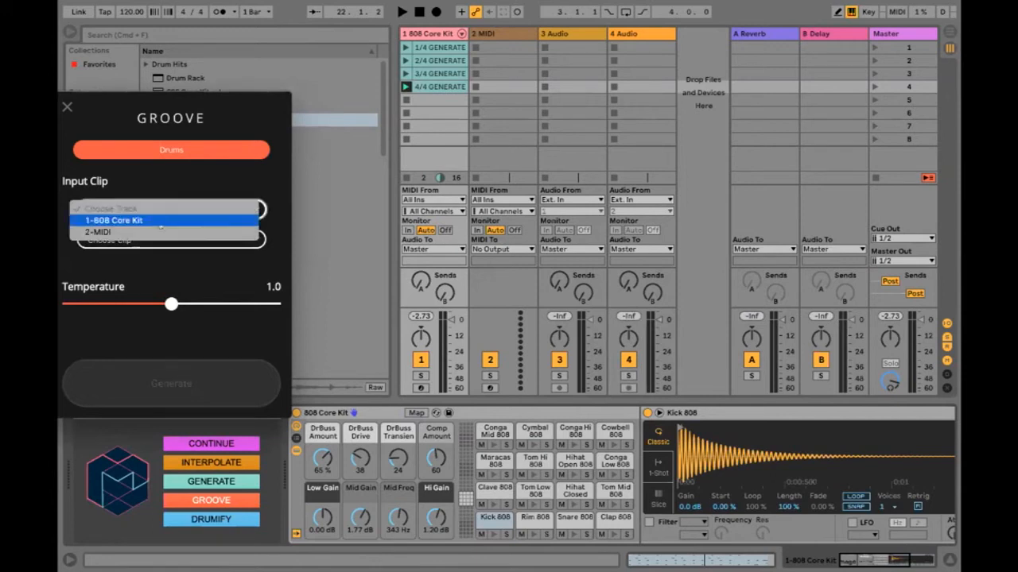
{"action": "left_click", "coordinate": [113, 220]}
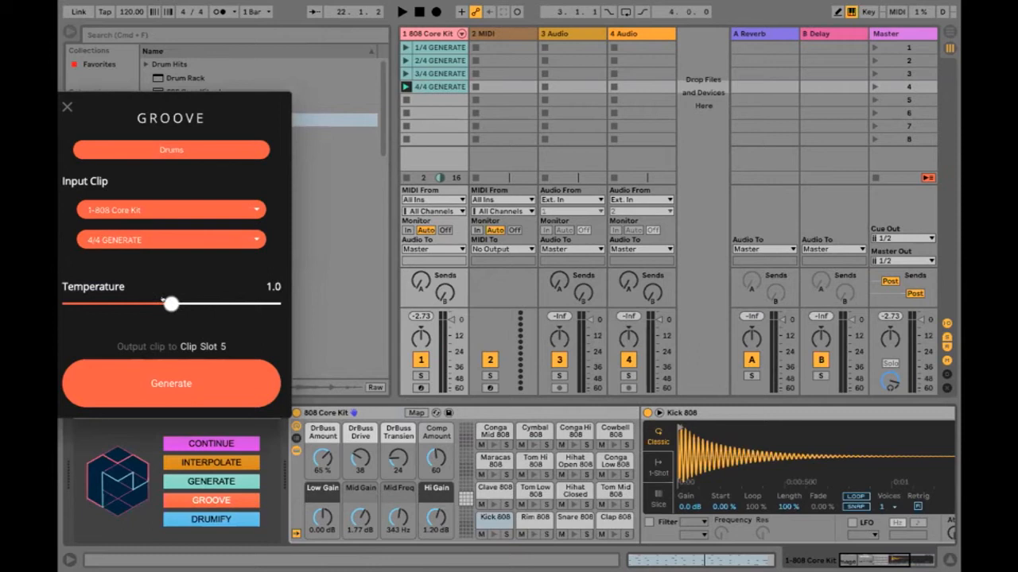
{"action": "left_click", "coordinate": [170, 383]}
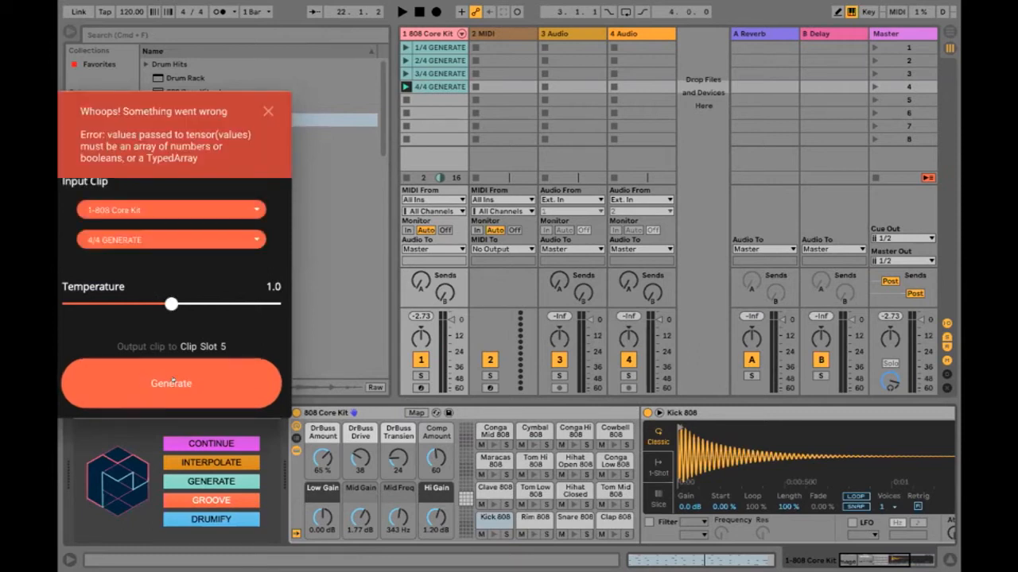
{"action": "left_click", "coordinate": [170, 383]}
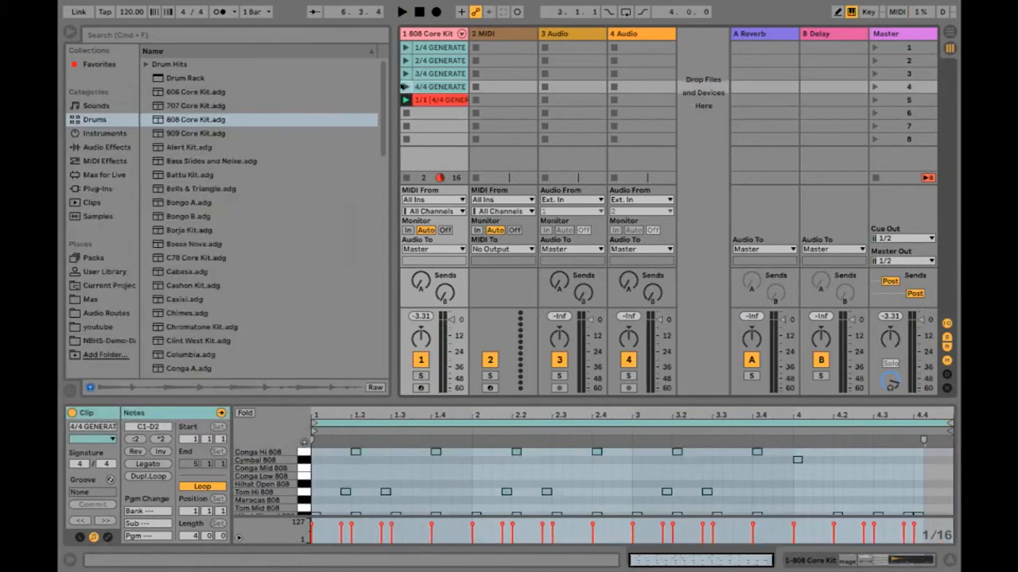
- Show the notes of the grooved 1/1 4/4 GENERATE clip in the clip editor
{"action": "left_click", "coordinate": [402, 11]}
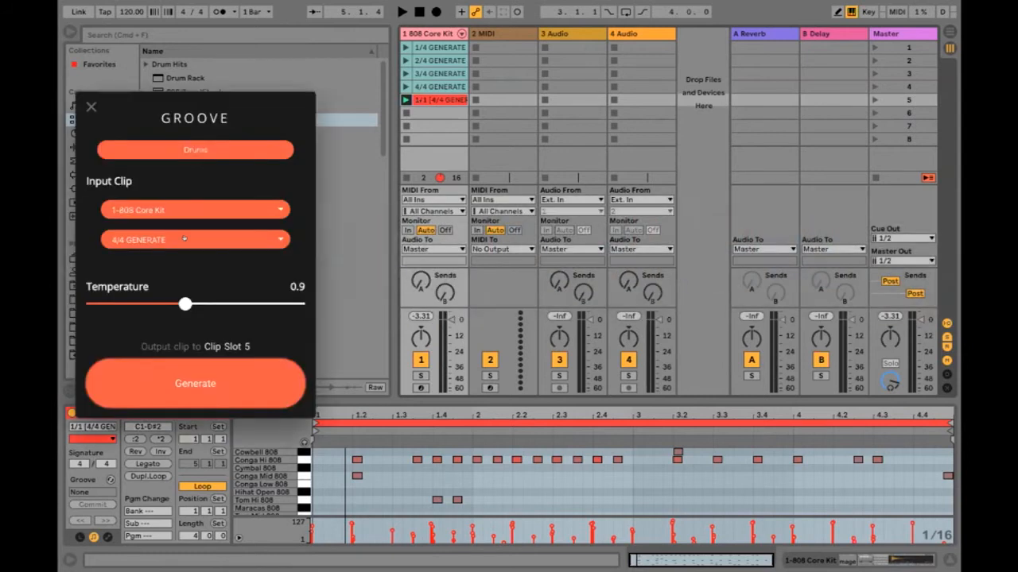
- Groove the 2/4 GENERATE clip into slot 3, then play and inspect its notes
{"action": "left_click", "coordinate": [195, 239]}
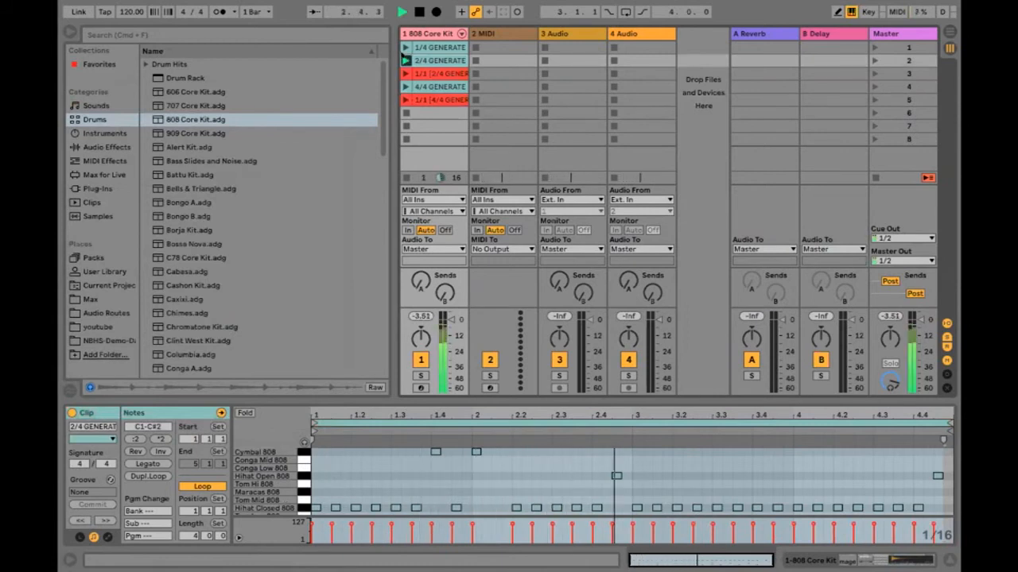
{"action": "left_click", "coordinate": [419, 12]}
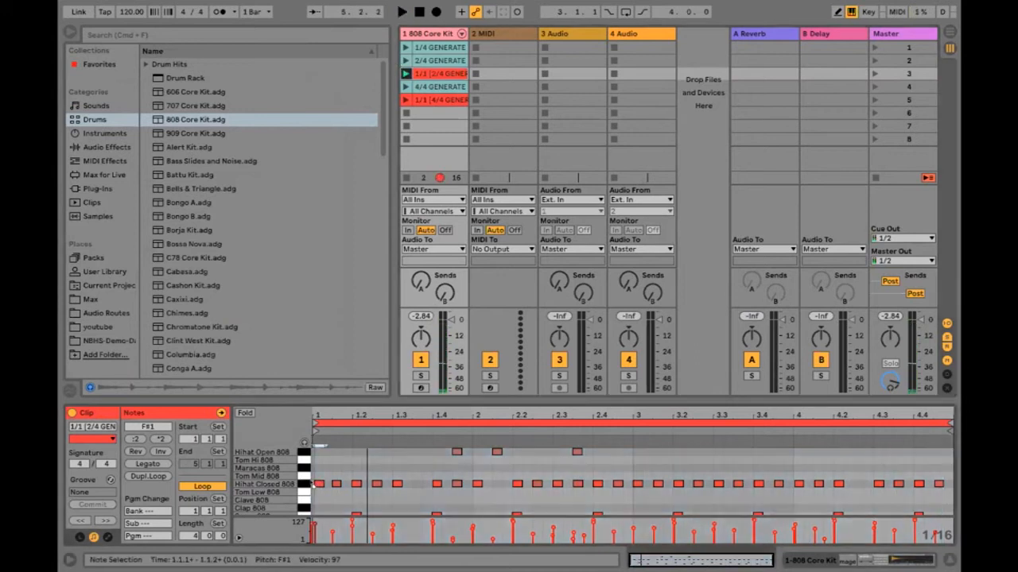
{"action": "left_click", "coordinate": [402, 11]}
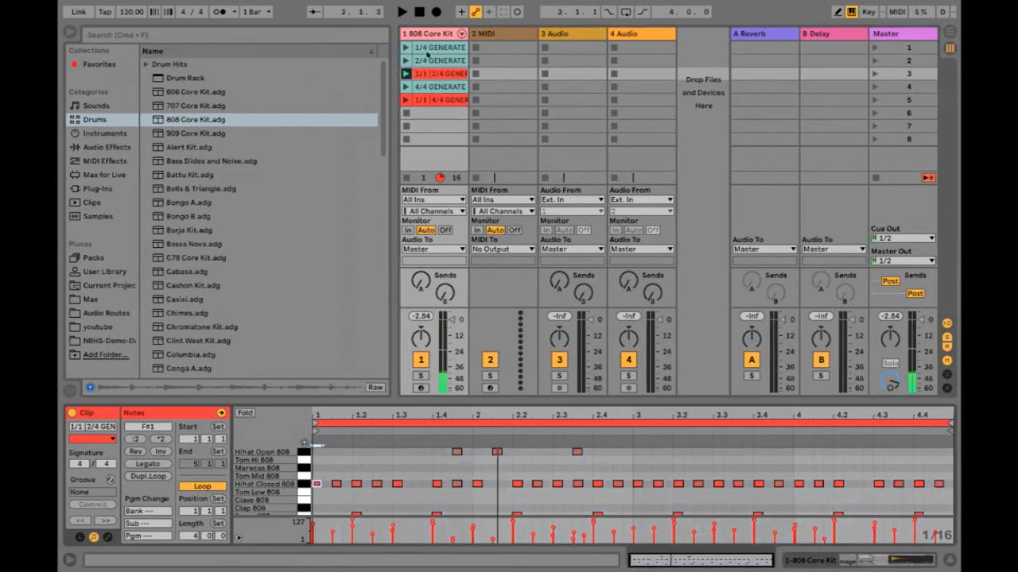
{"action": "left_click", "coordinate": [433, 60]}
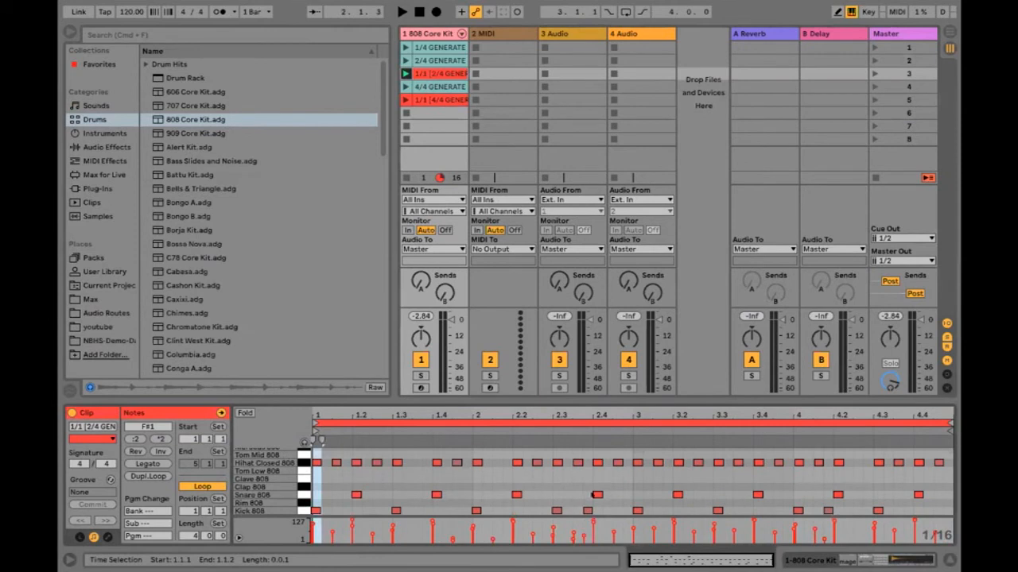
{"action": "mouse_move", "coordinate": [636, 493]}
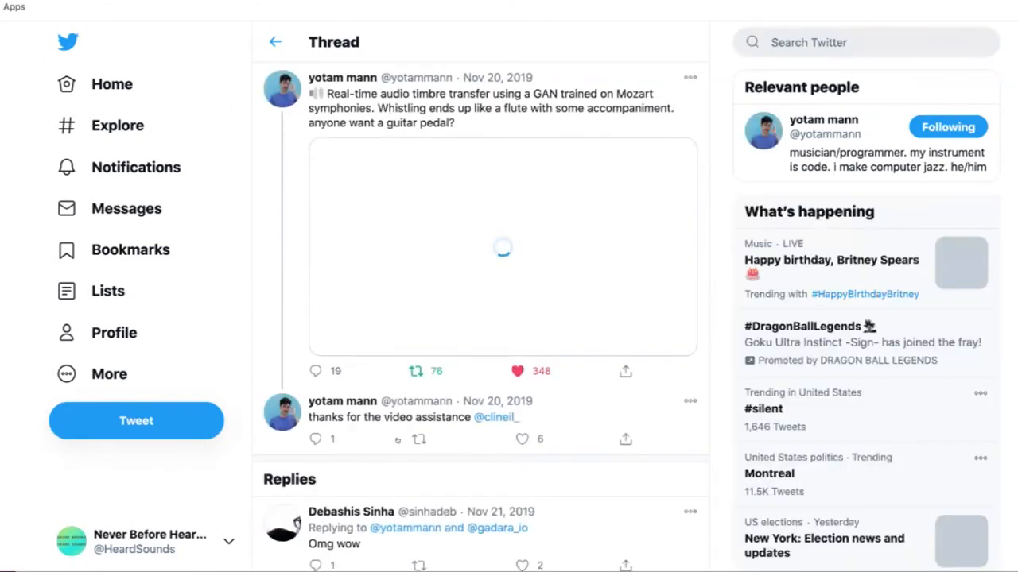
- Play the 30-second timbre-transfer whistling video with its sound unmuted
{"action": "left_click", "coordinate": [502, 247]}
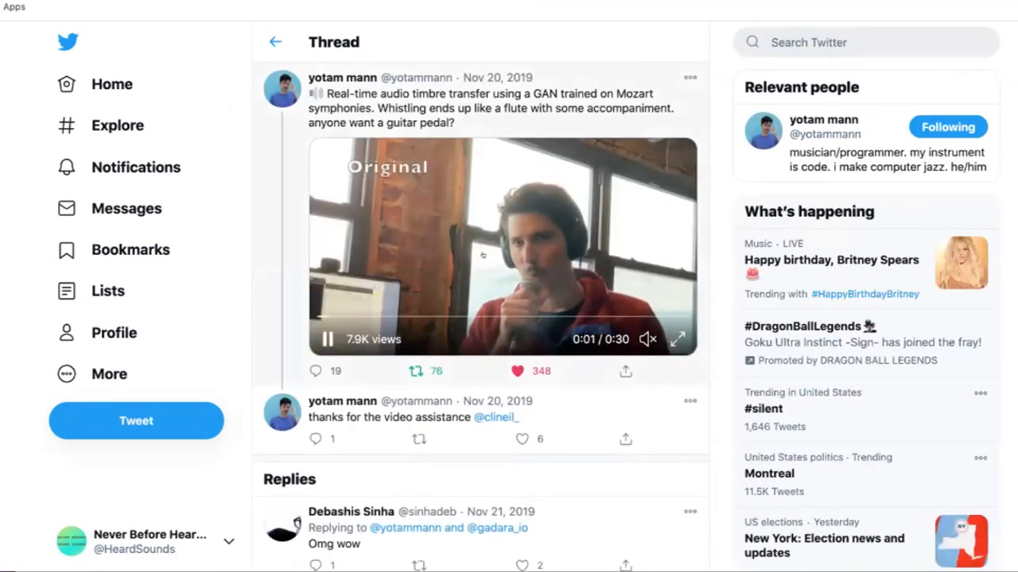
{"action": "left_click", "coordinate": [648, 339]}
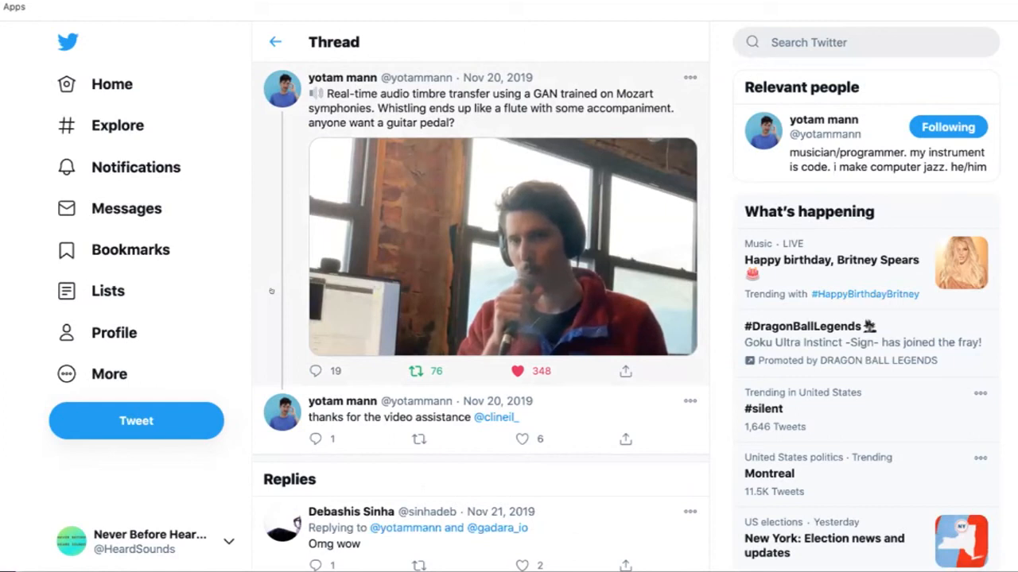
{"action": "left_click", "coordinate": [502, 247]}
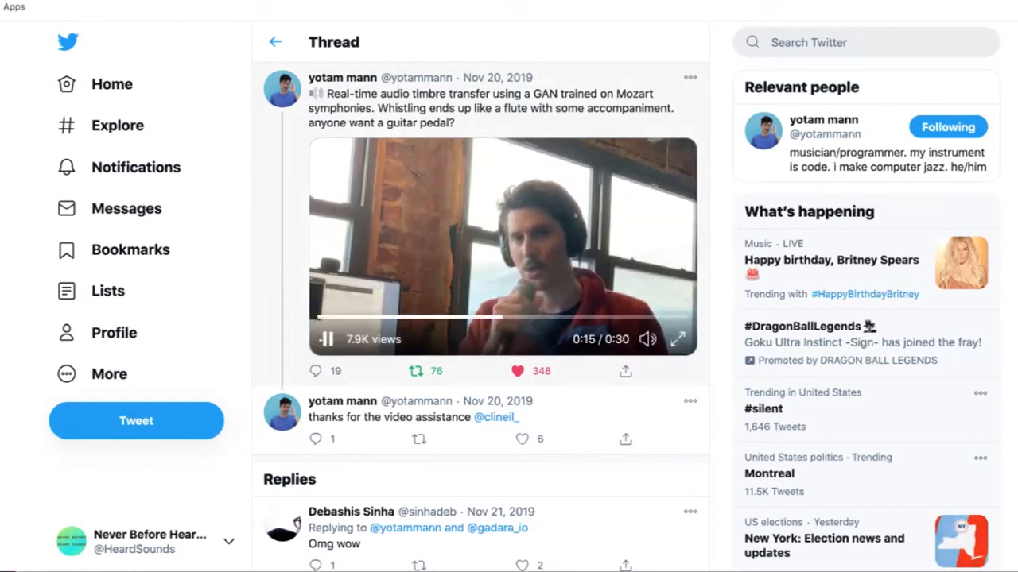